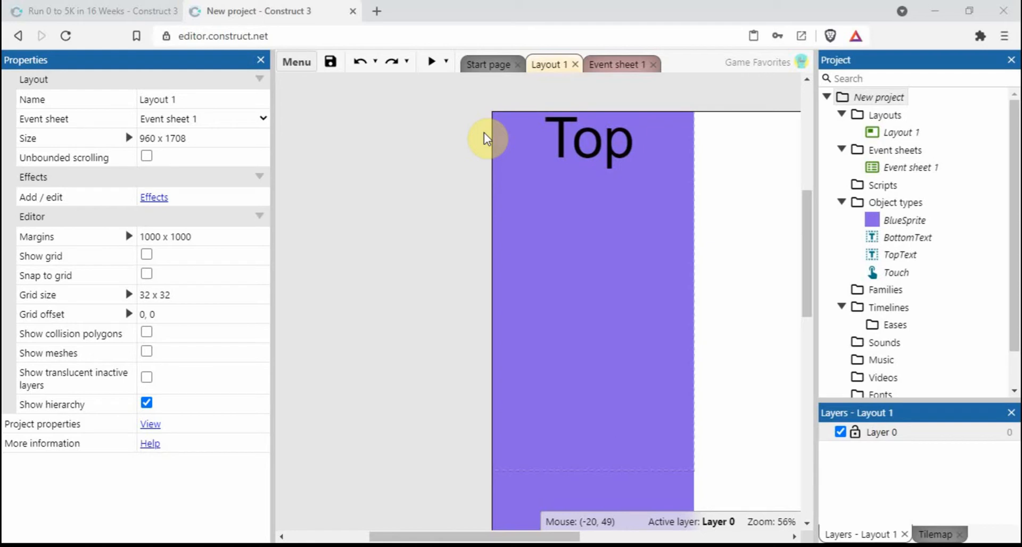
mouse_move(584, 278)
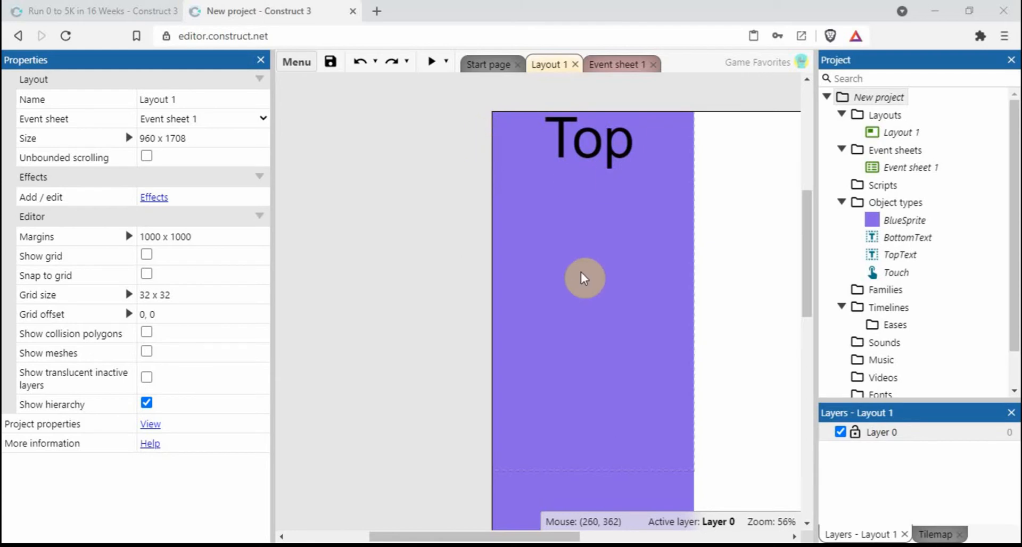
Give BlueSprite a Drag & Drop behaviour with Axes set to Vertical only
left_click(586, 278)
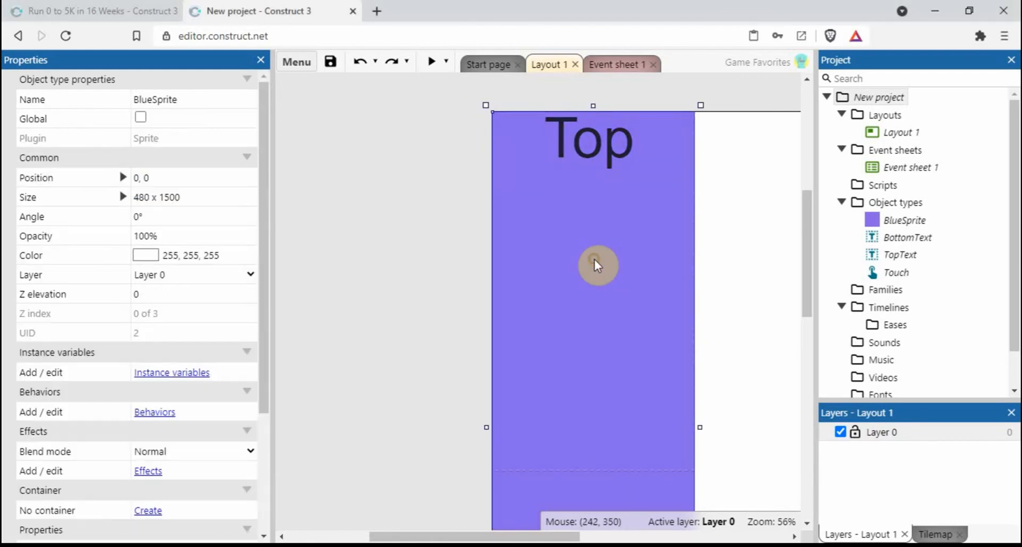
mouse_move(488, 133)
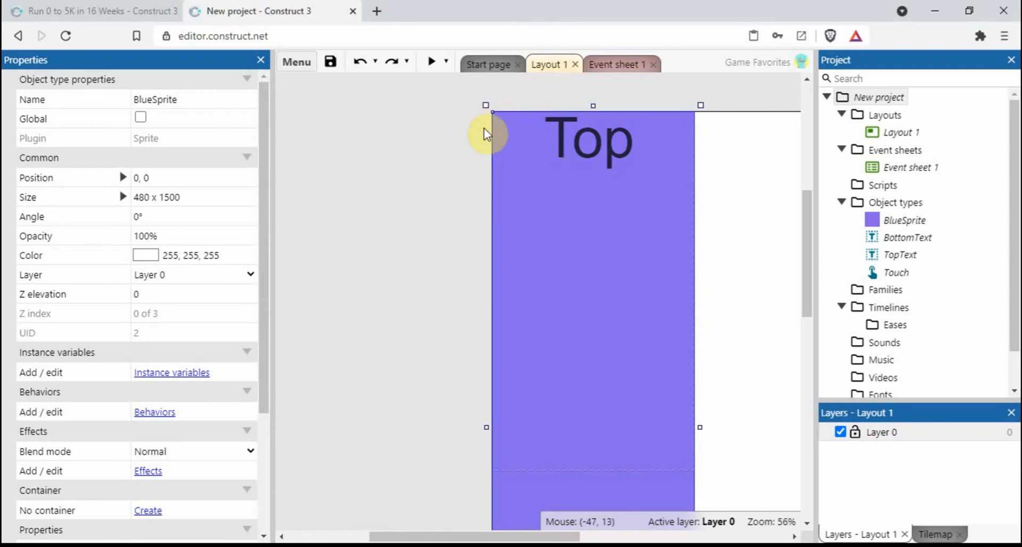
mouse_move(498, 129)
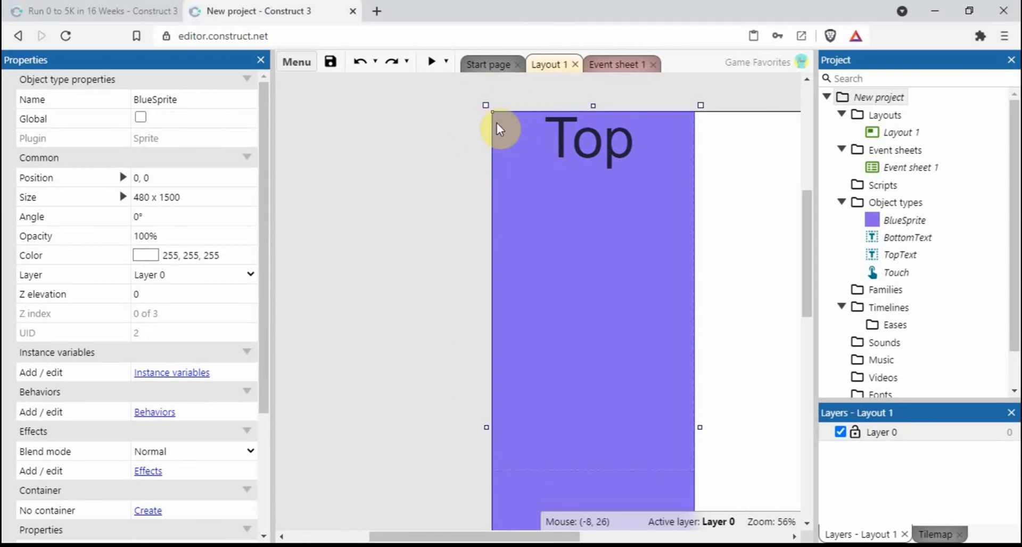
mouse_move(141, 202)
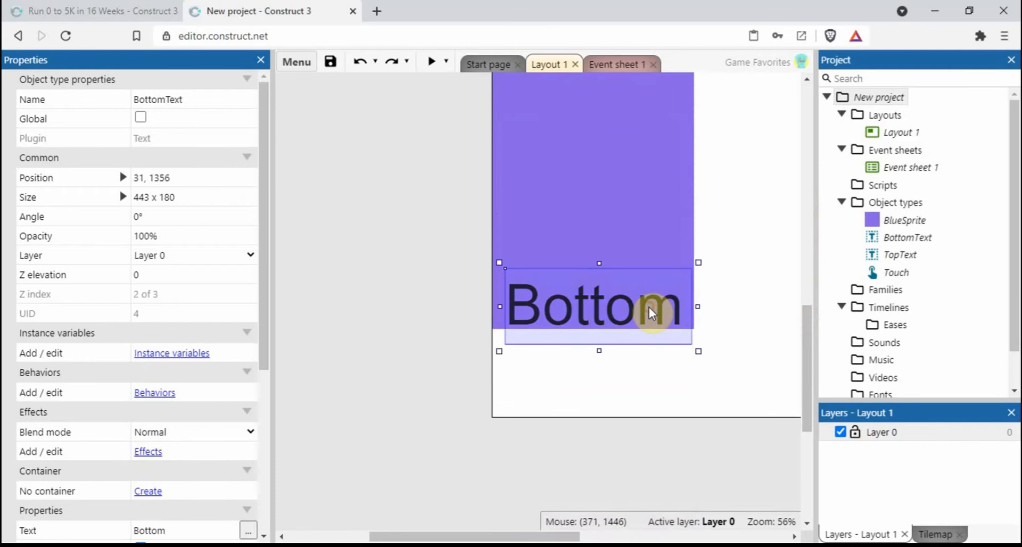
mouse_move(925, 274)
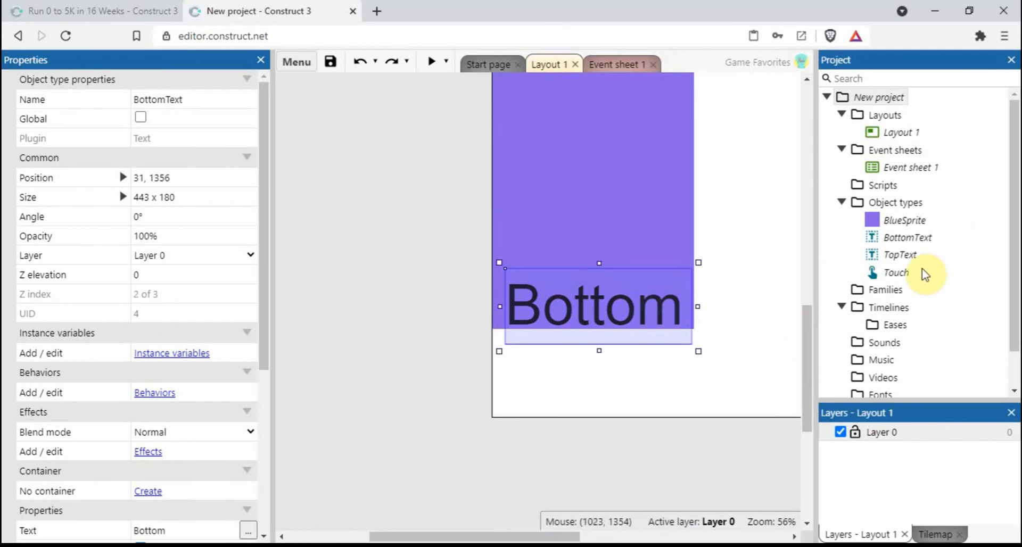
mouse_move(913, 280)
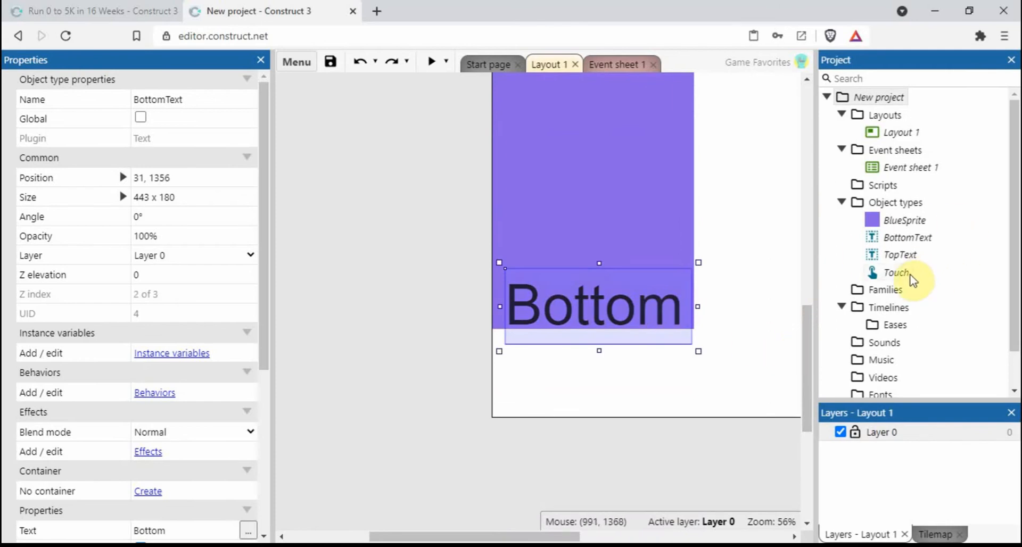
mouse_move(446, 147)
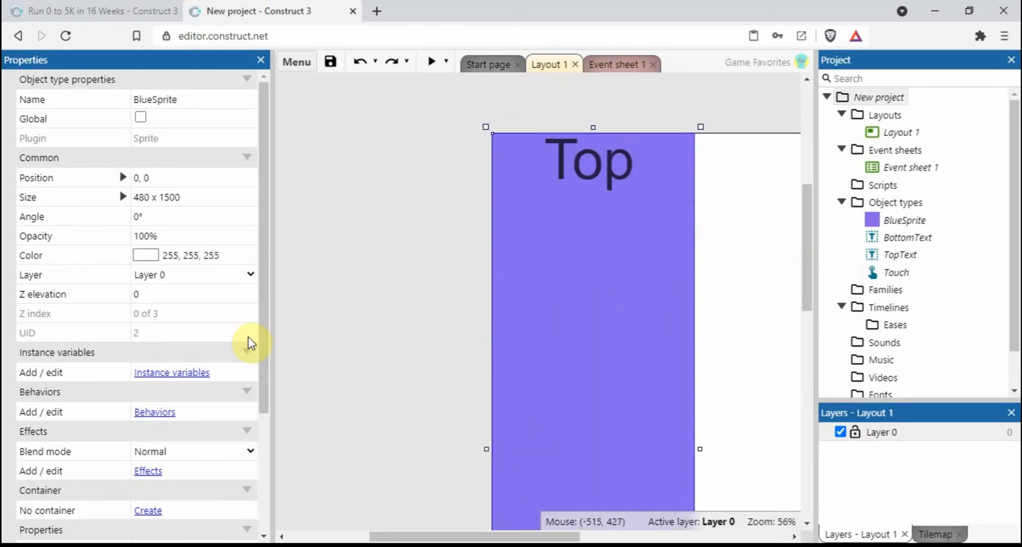
left_click(154, 412)
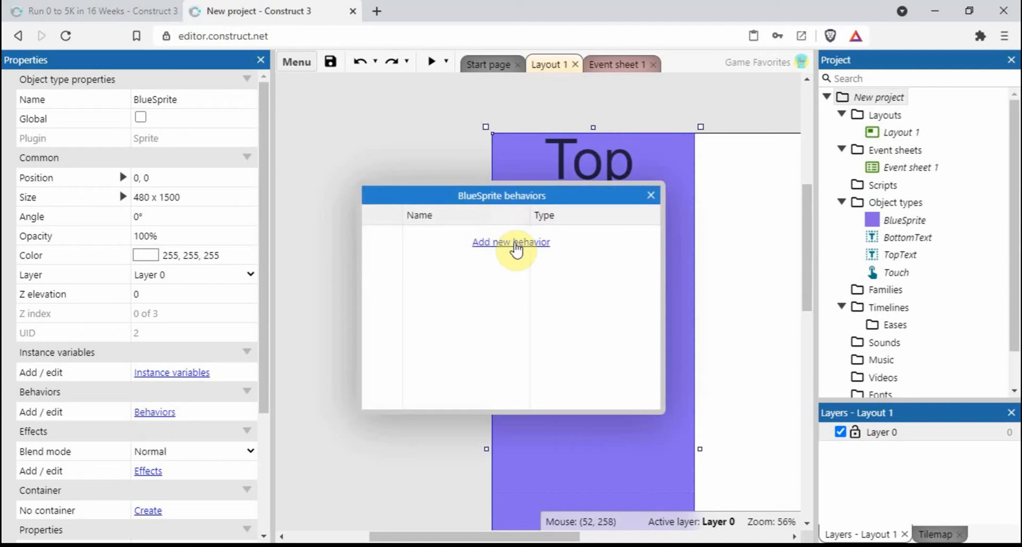
left_click(510, 242)
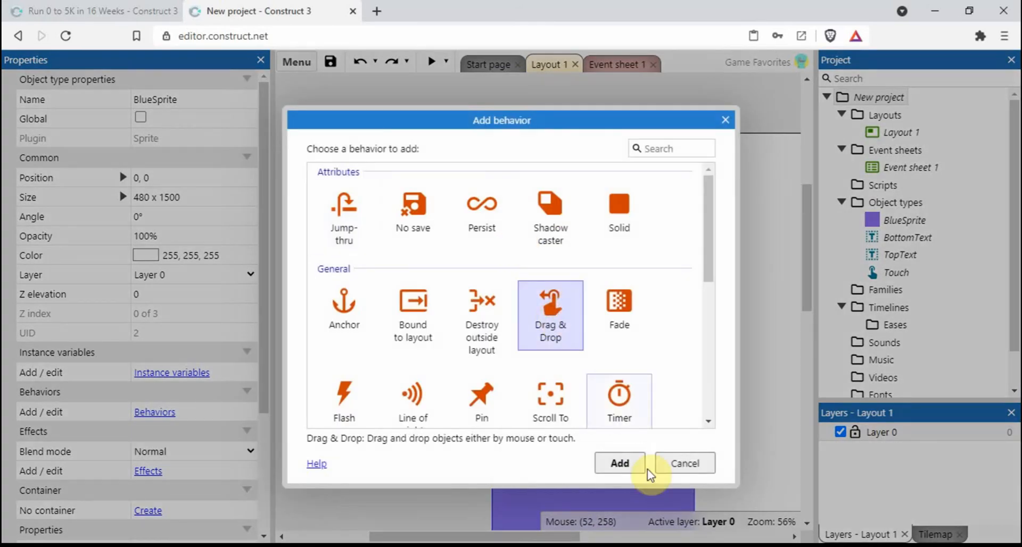
left_click(617, 463)
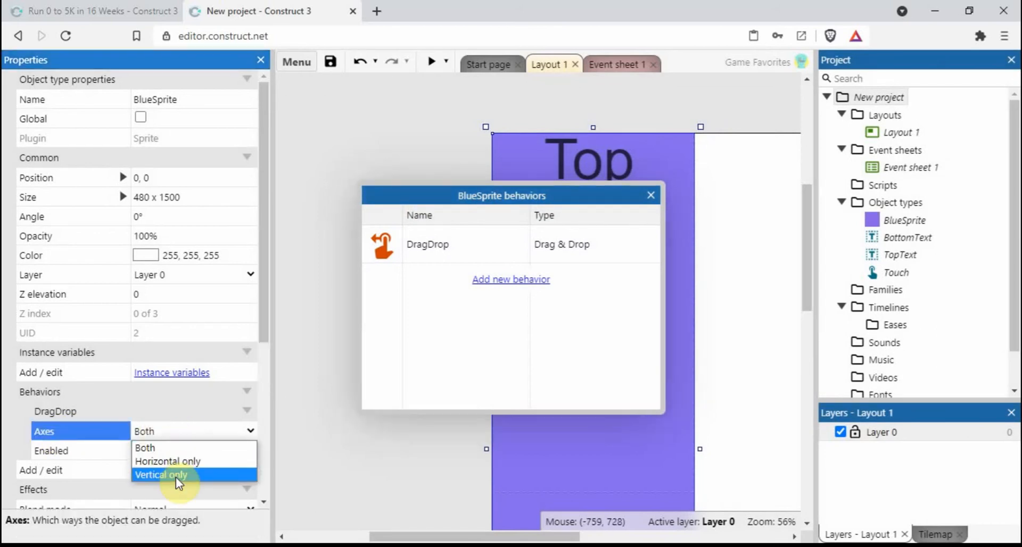
left_click(161, 473)
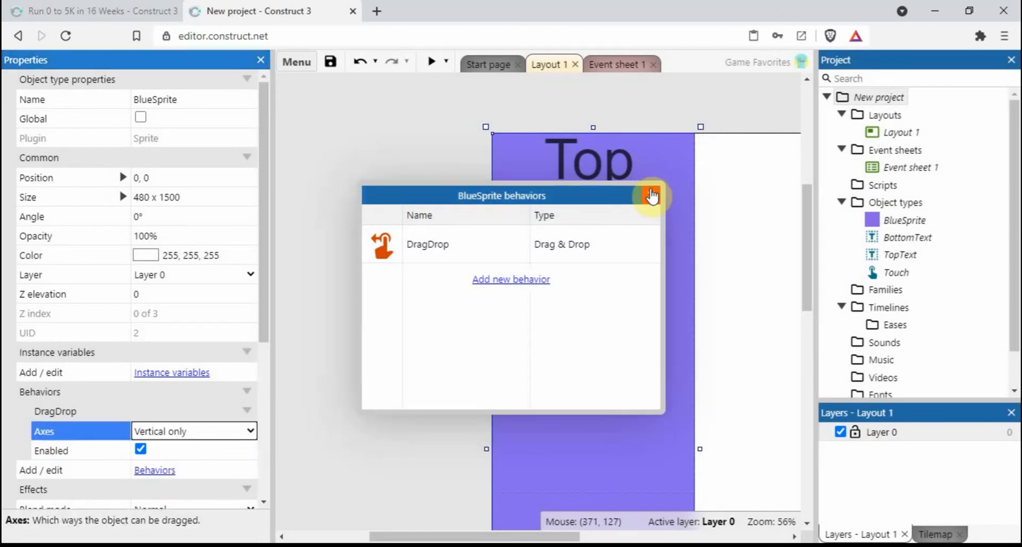
left_click(652, 196)
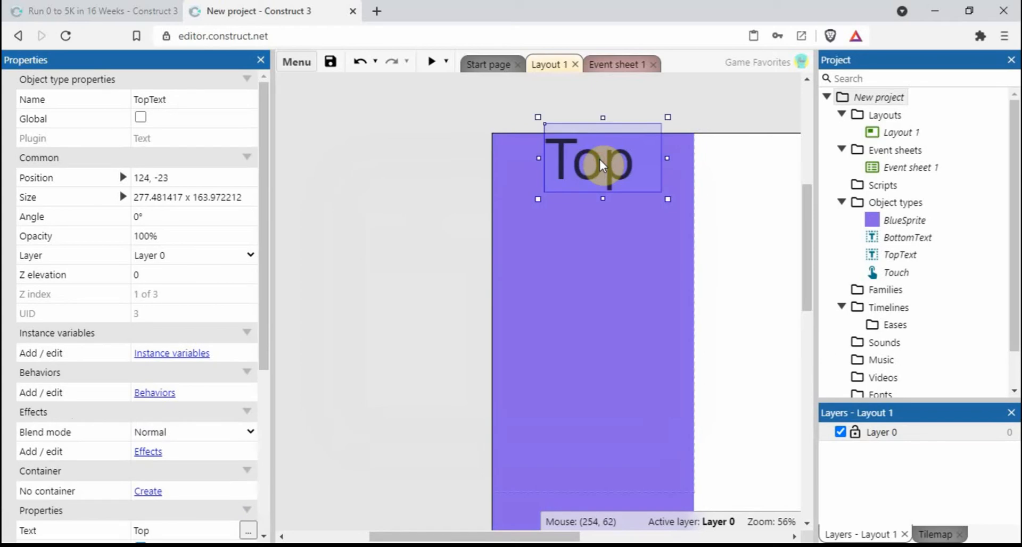
Add the Pin behaviour to TopText
left_click(155, 393)
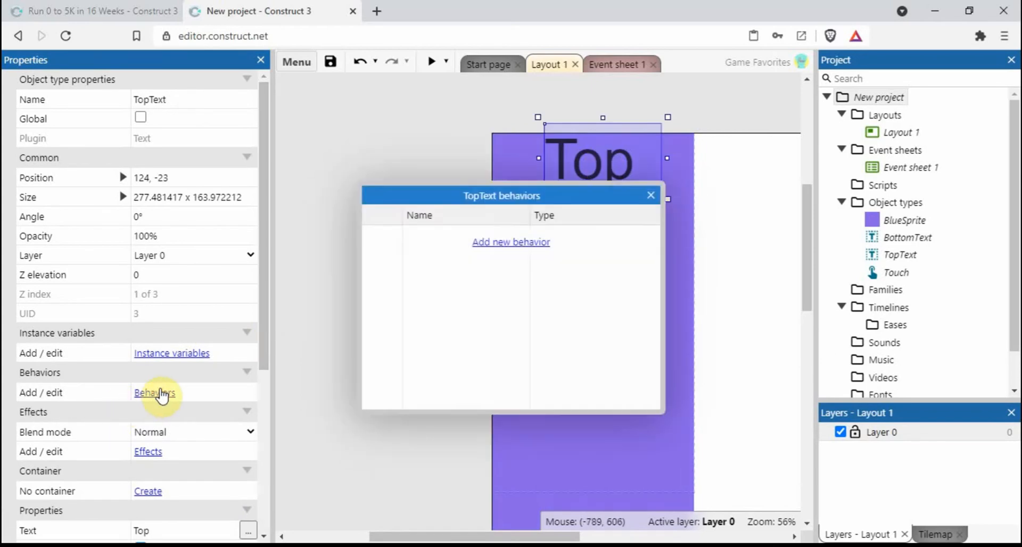
left_click(510, 242)
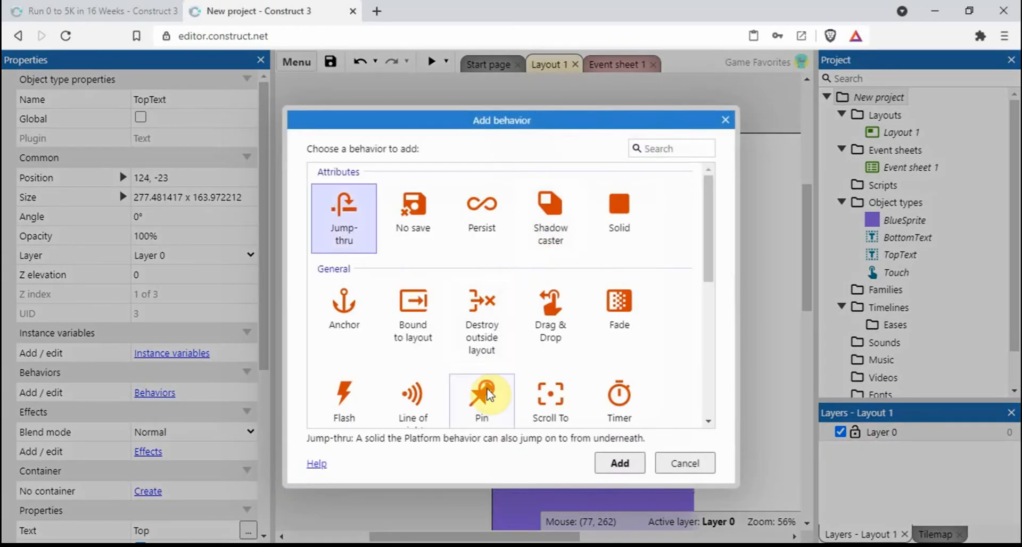
left_click(617, 463)
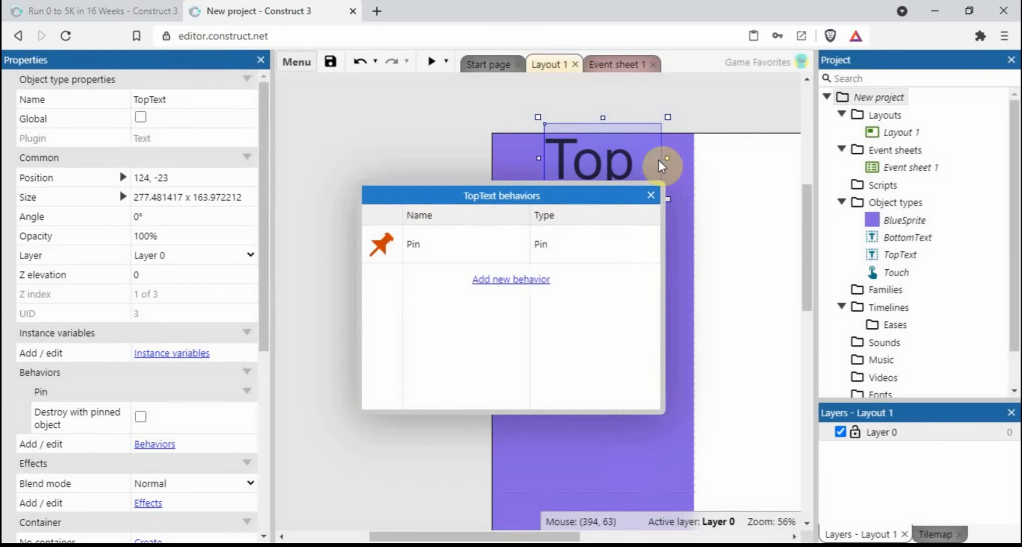
left_click(649, 196)
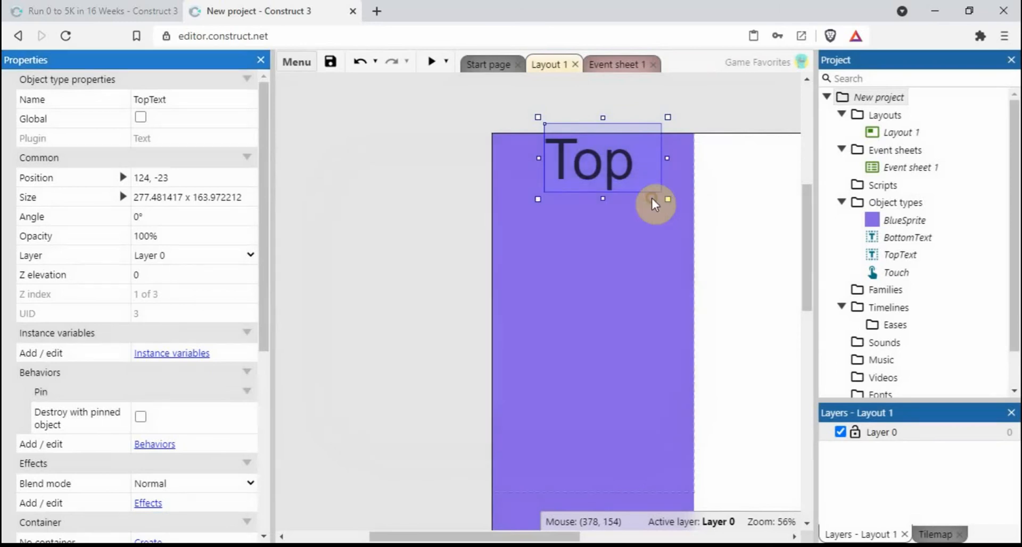
mouse_move(581, 351)
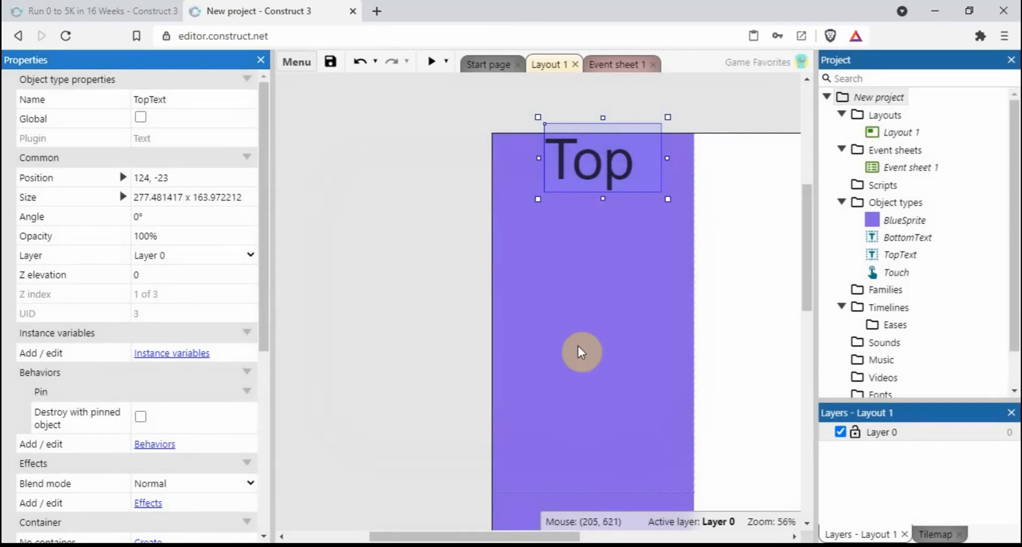
mouse_move(584, 396)
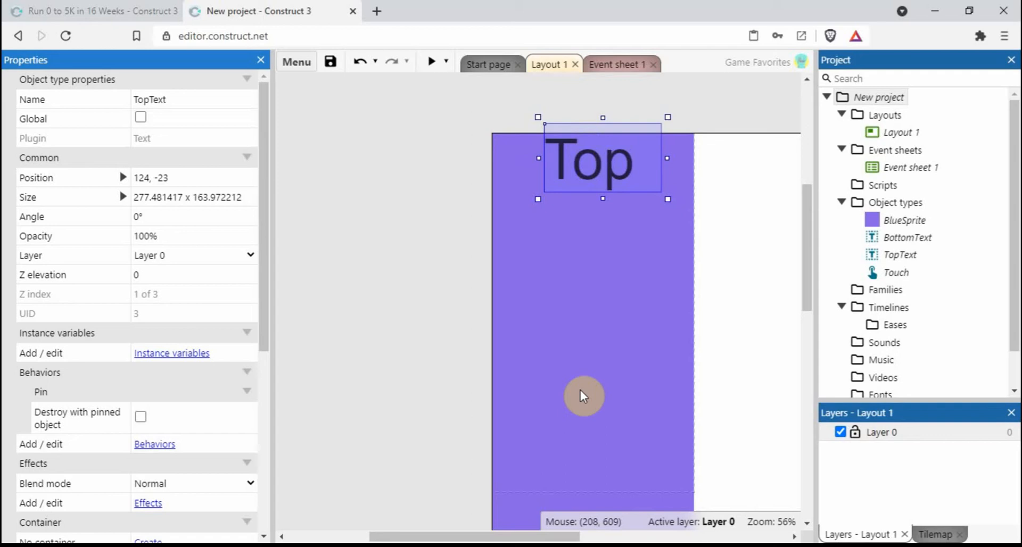
mouse_move(592, 176)
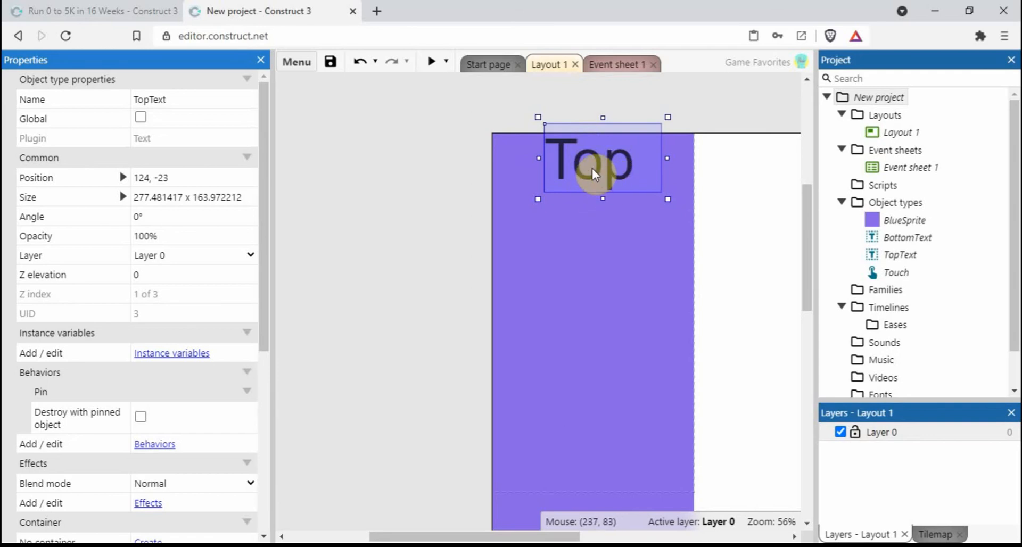
mouse_move(592, 127)
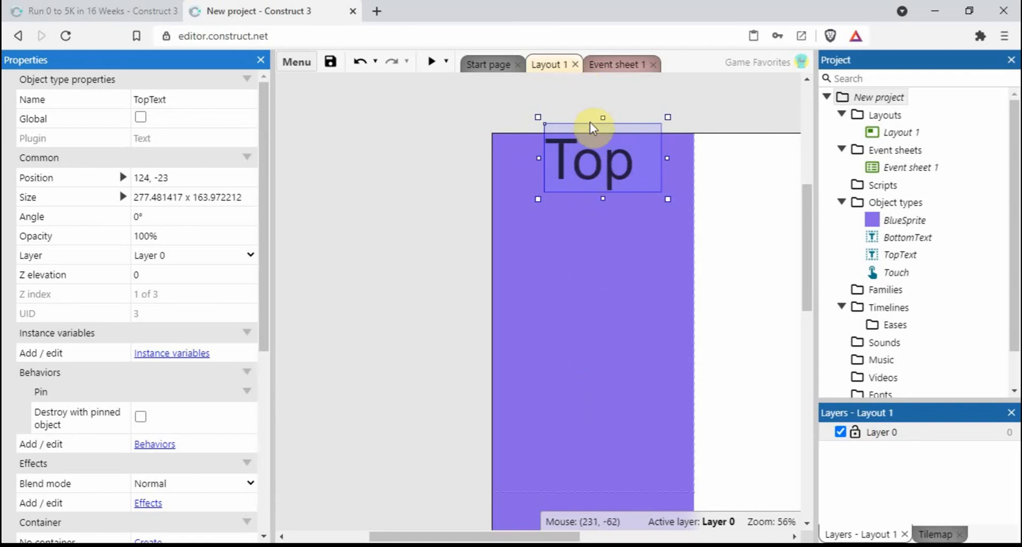
Add the Pin behaviour to BottomText and switch to Event sheet 1
scroll("down", 3)
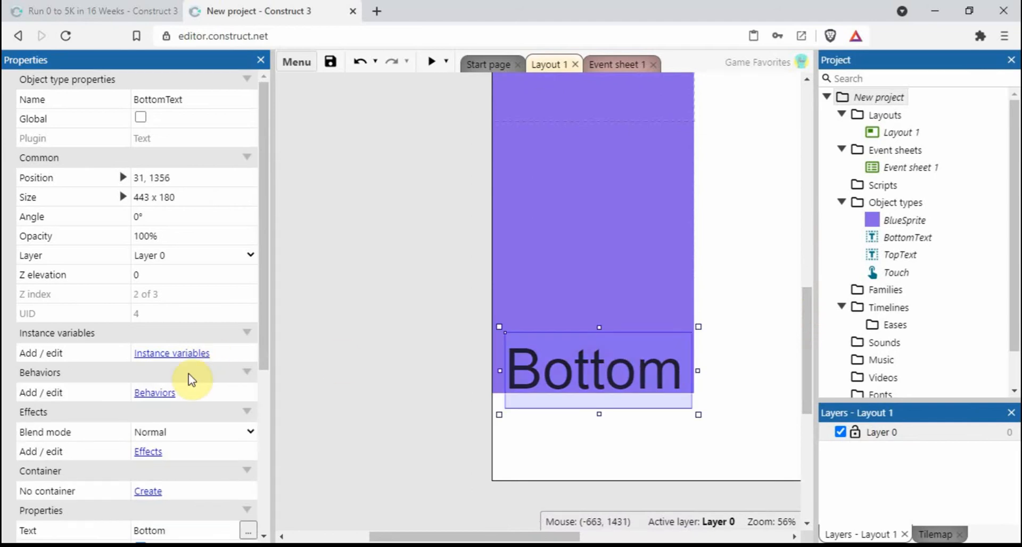
left_click(155, 391)
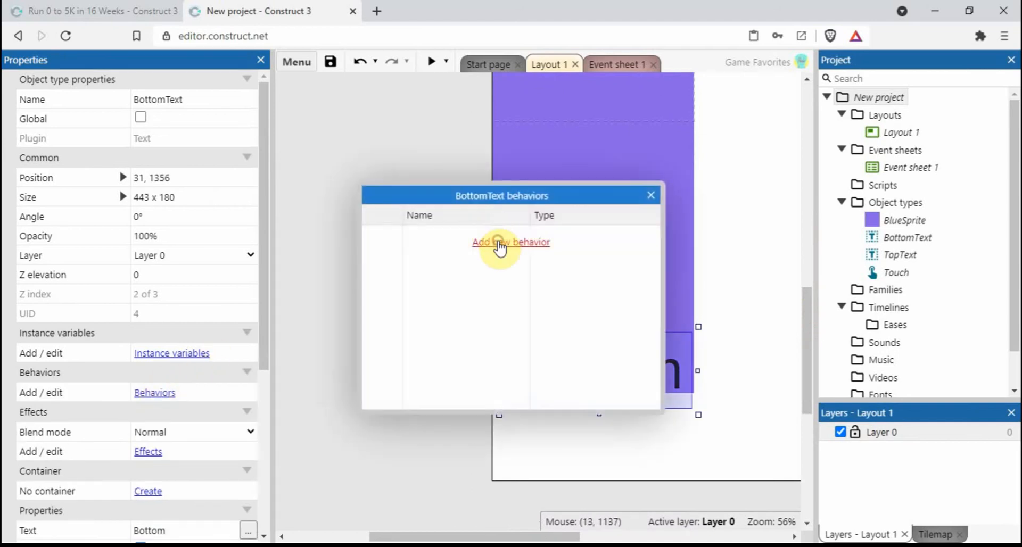
left_click(510, 241)
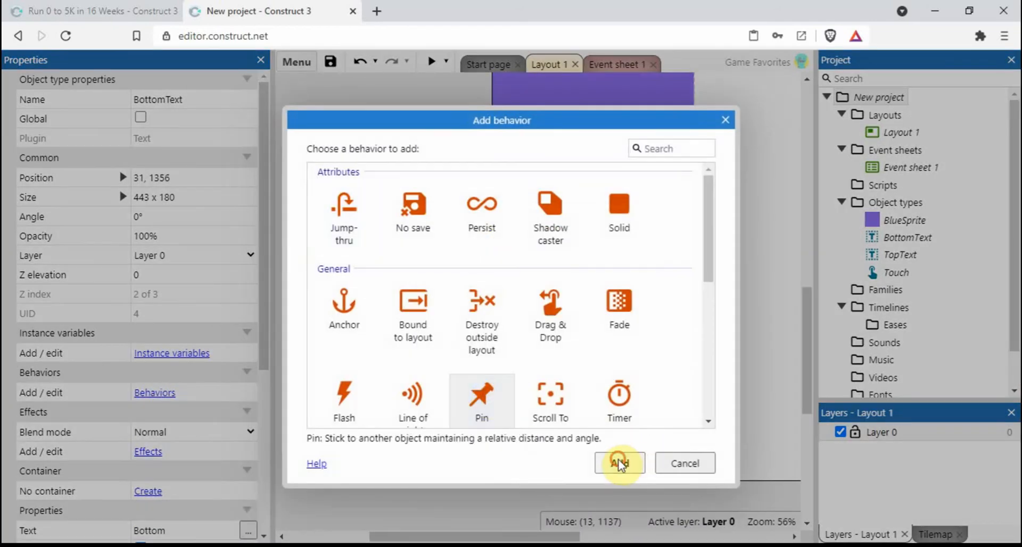
left_click(619, 463)
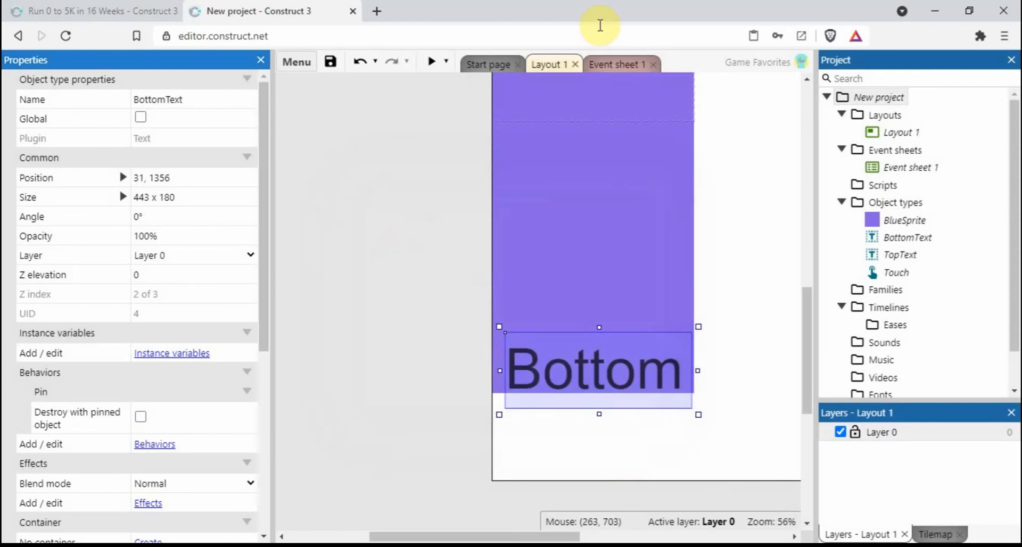
left_click(617, 65)
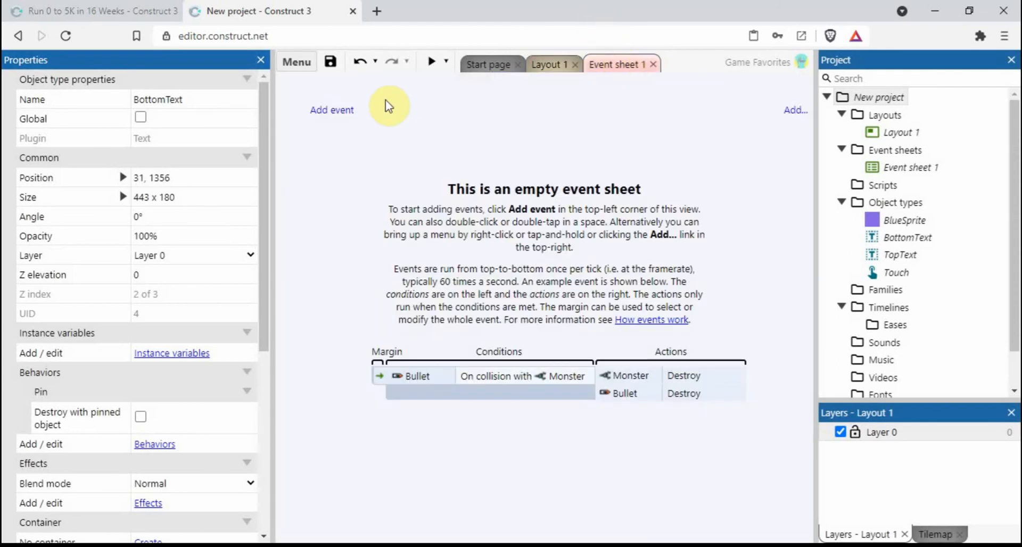
Create an On start of layout event that pins BottomText to BlueSprite
left_click(331, 109)
type("start")
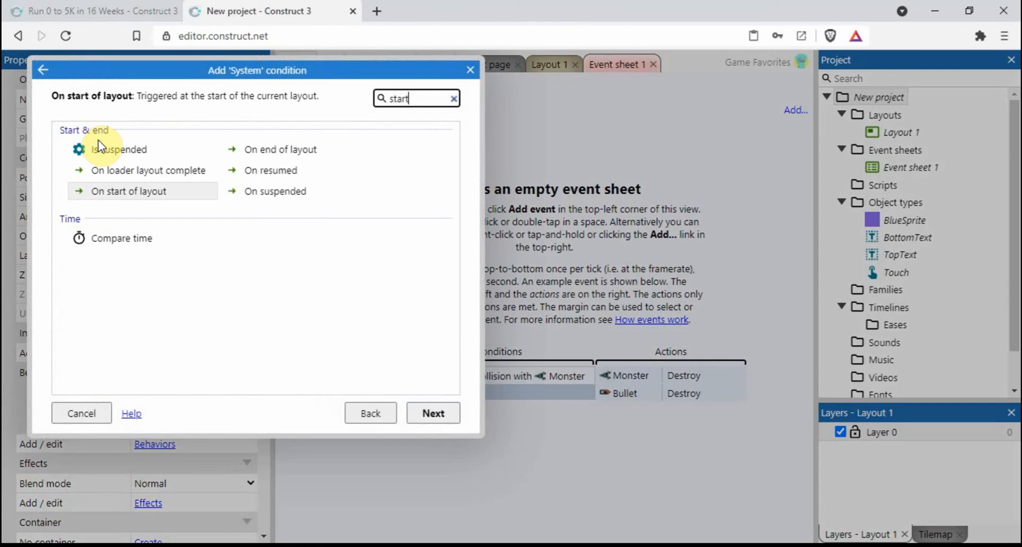
left_click(433, 413)
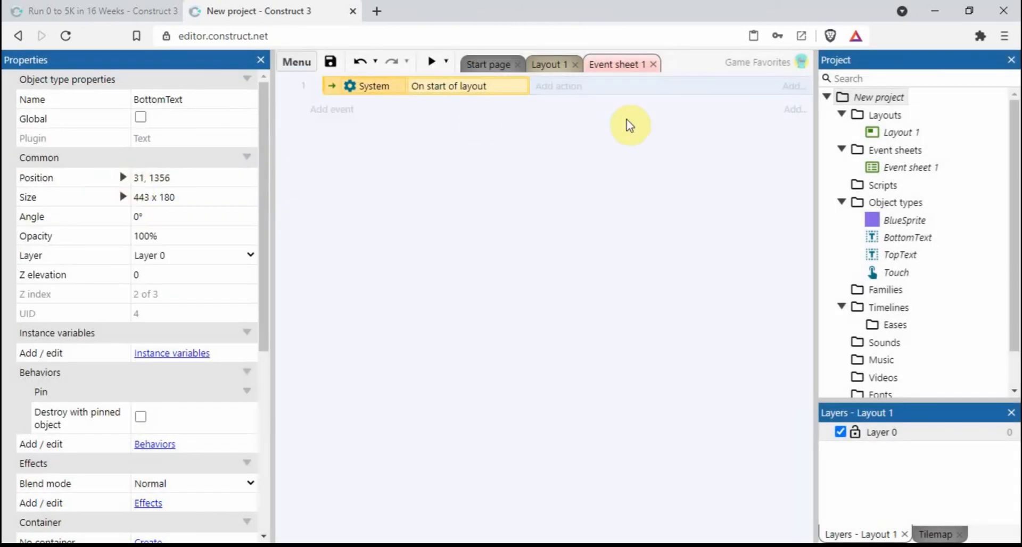
left_click(557, 85)
type("pin")
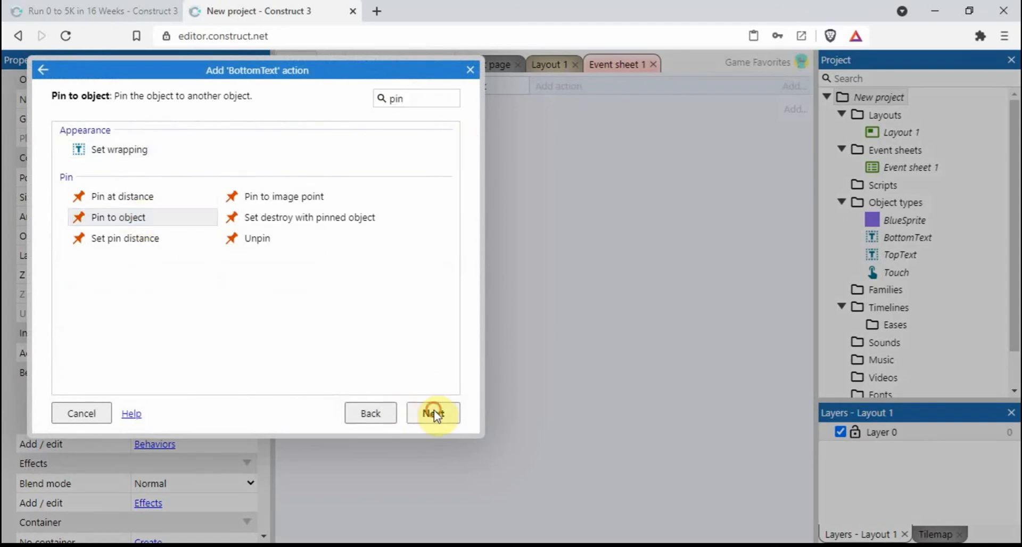
left_click(433, 413)
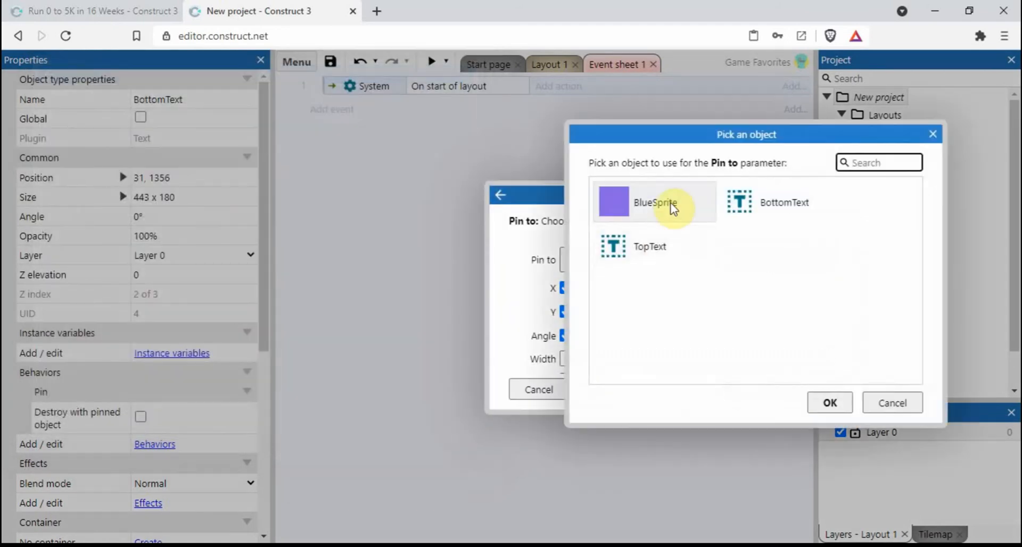
left_click(828, 402)
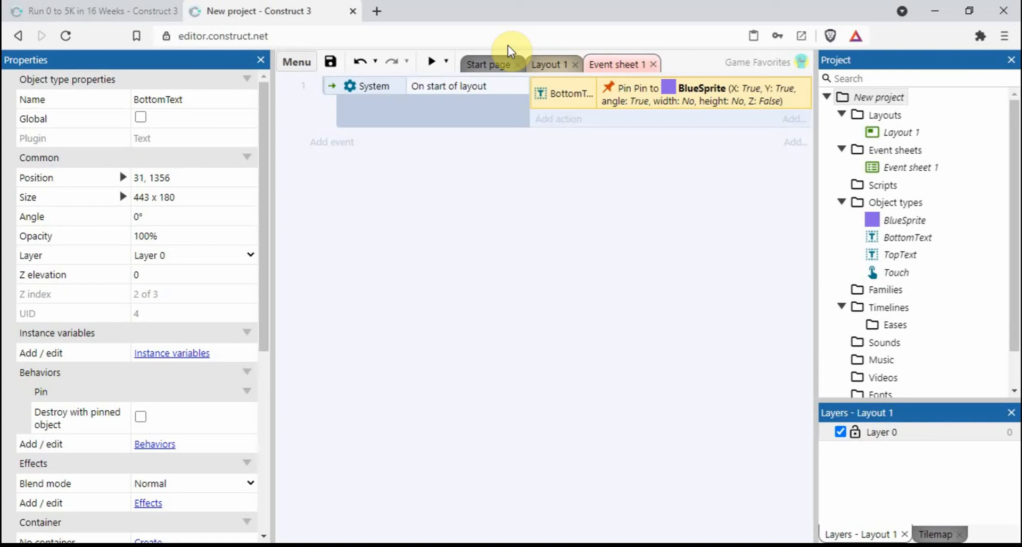
Add a TopText Pin to object action targeting BlueSprite, then launch a preview
left_click(557, 118)
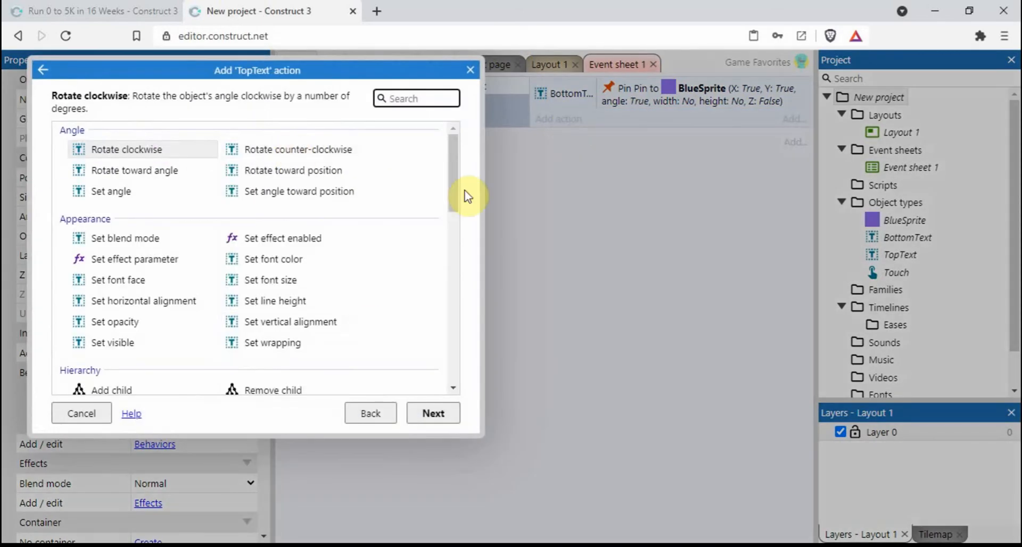
type("pin")
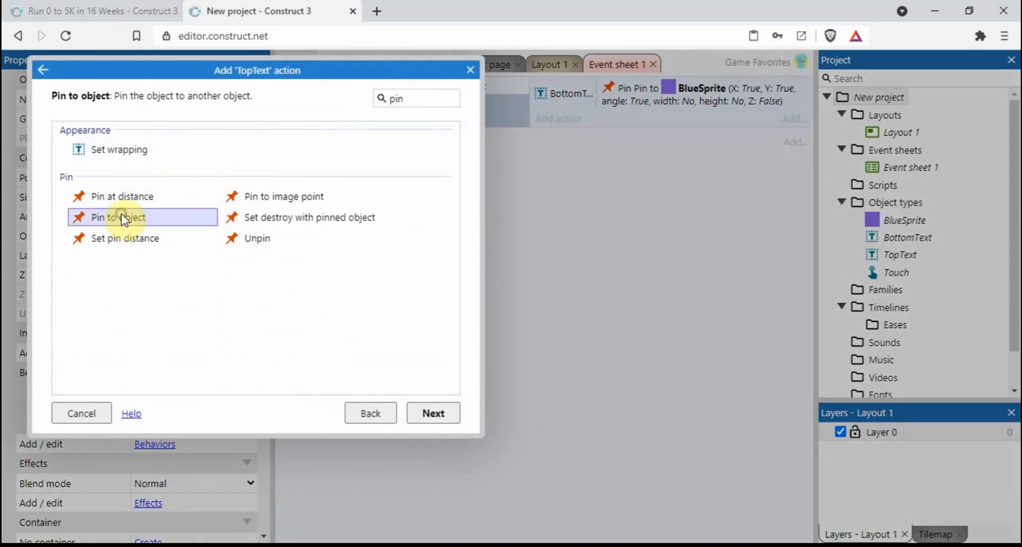
left_click(434, 413)
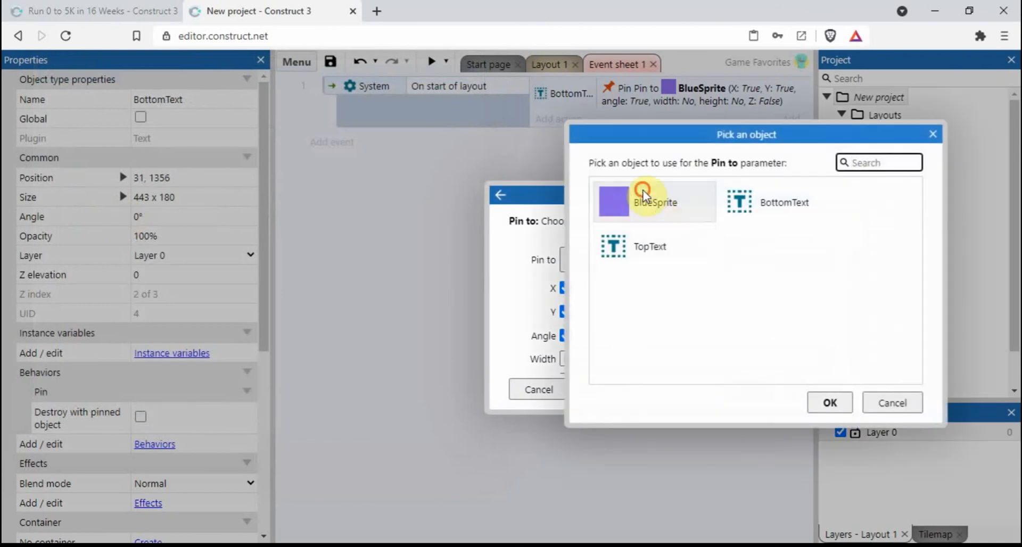
left_click(829, 403)
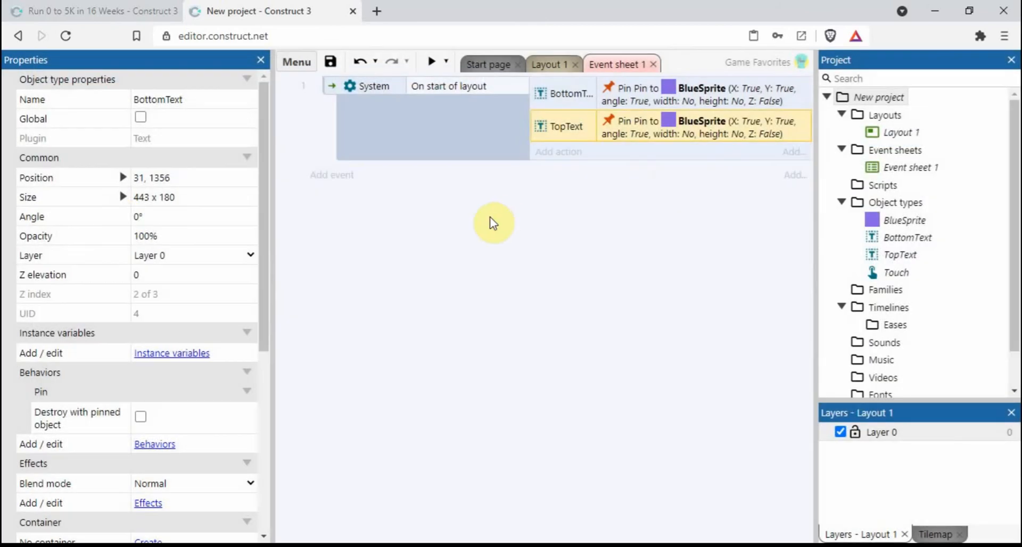
left_click(429, 62)
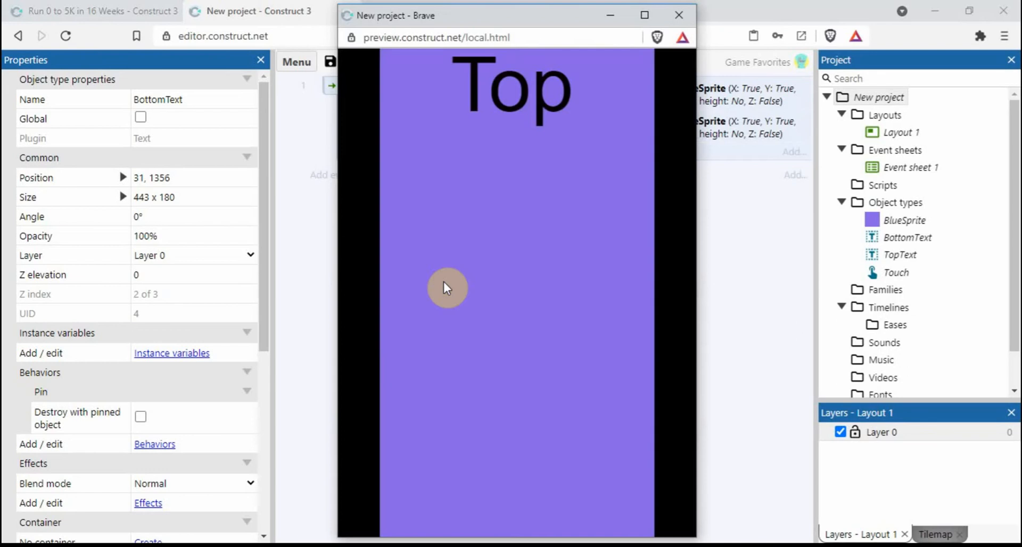
mouse_move(426, 317)
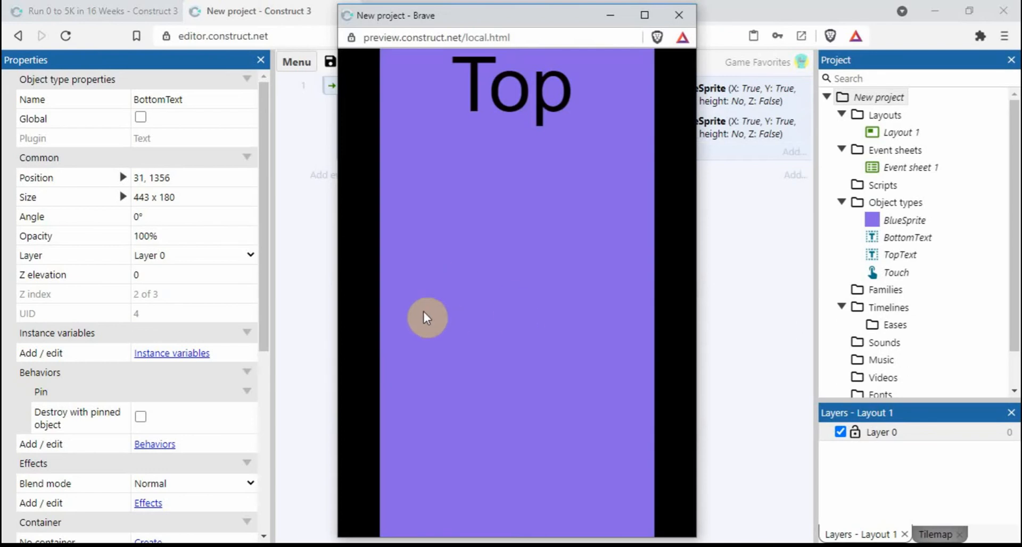
mouse_move(528, 299)
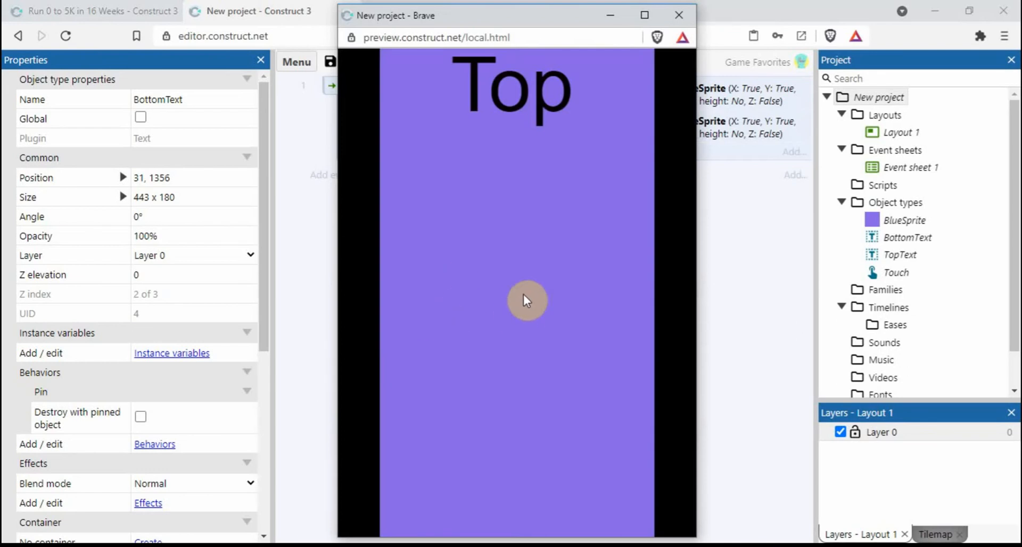
mouse_move(673, 280)
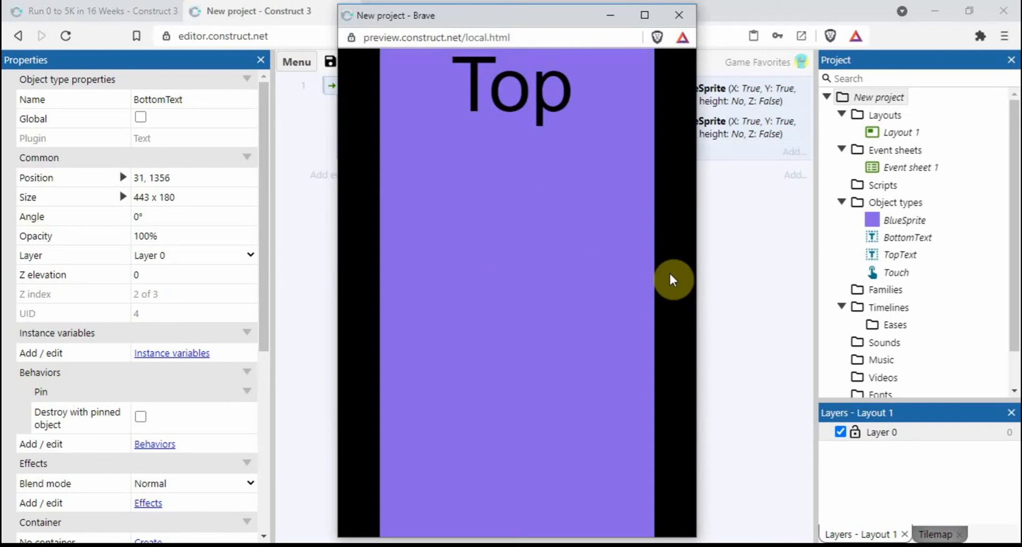
mouse_move(524, 175)
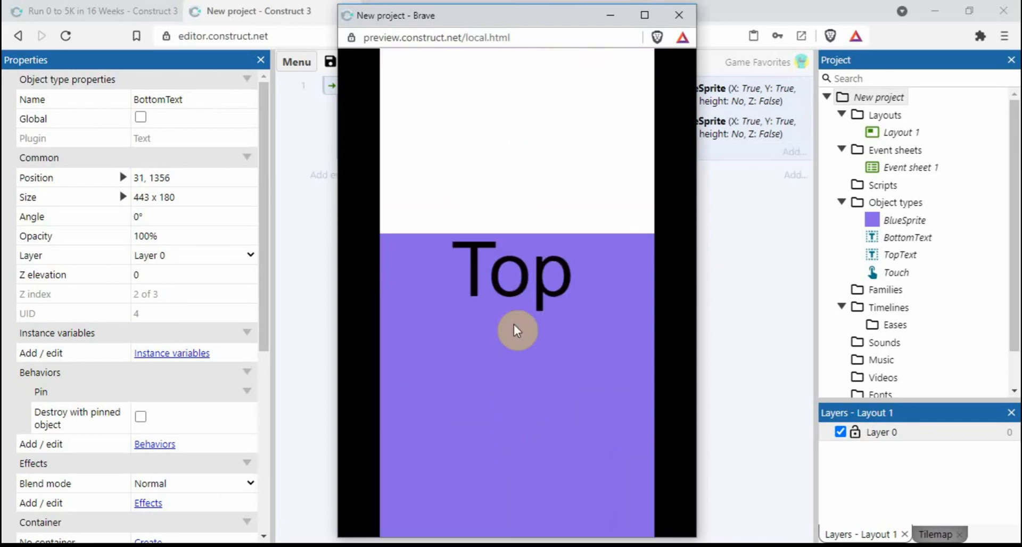
mouse_move(495, 102)
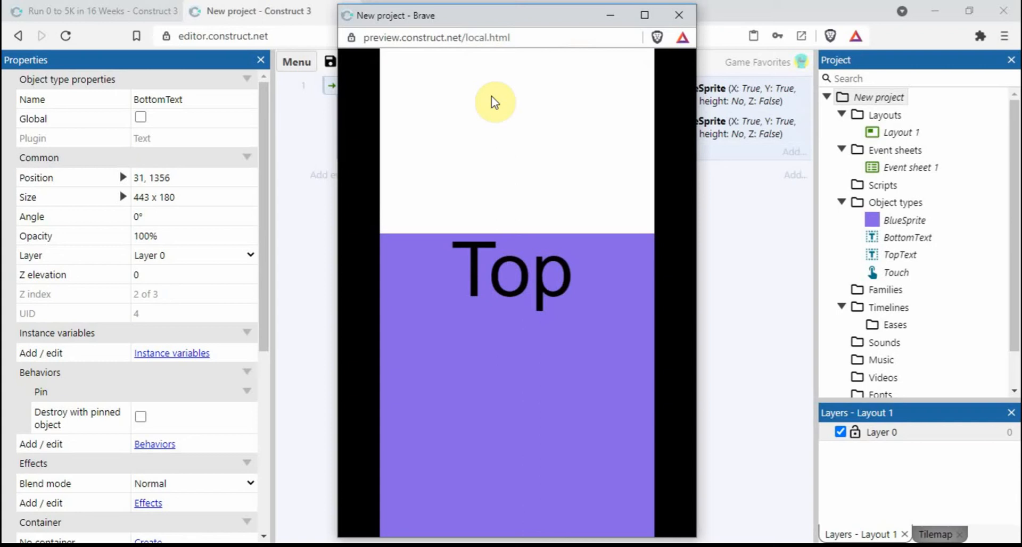
mouse_move(487, 193)
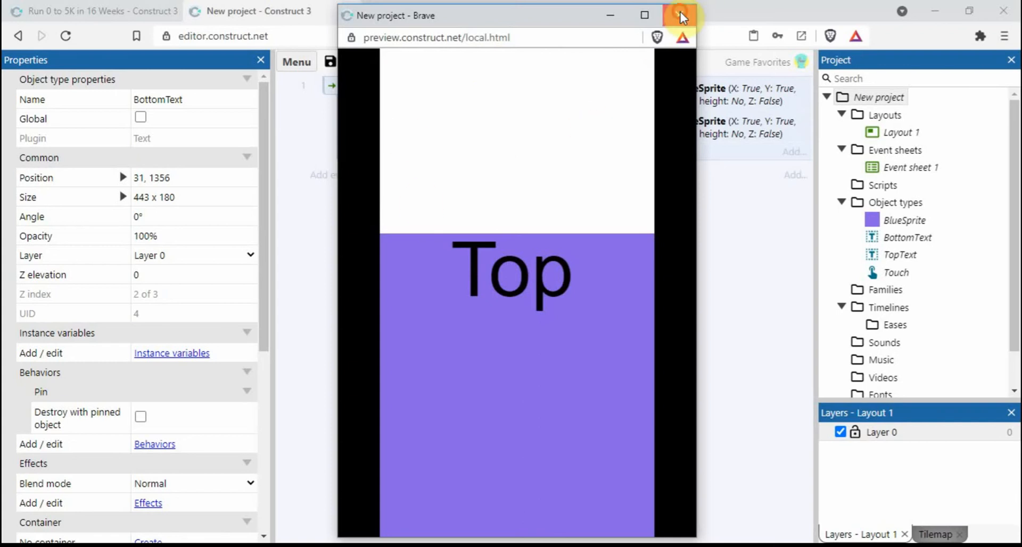
left_click(680, 15)
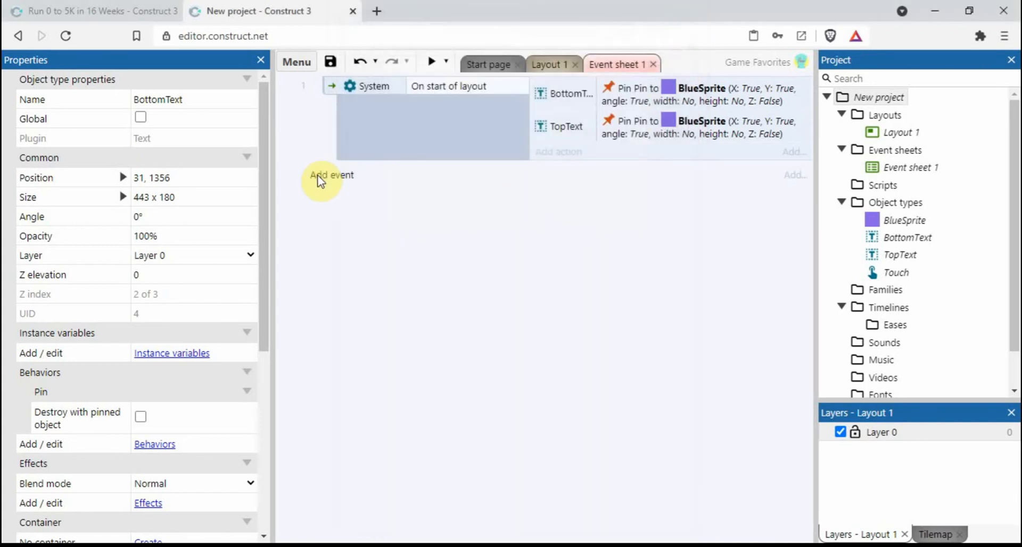
Add a BlueSprite condition comparing Y greater or equal to 0
left_click(330, 174)
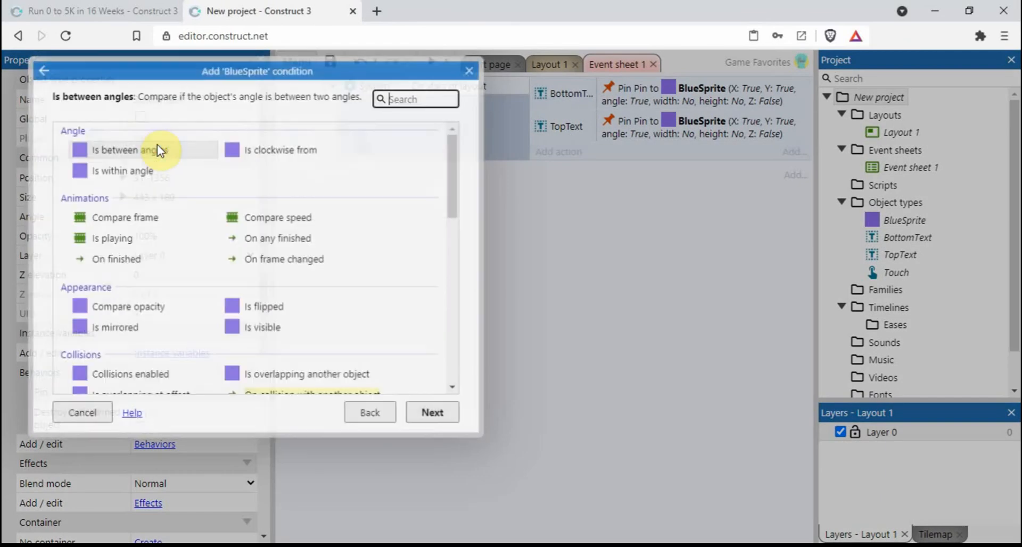
scroll("down", 3)
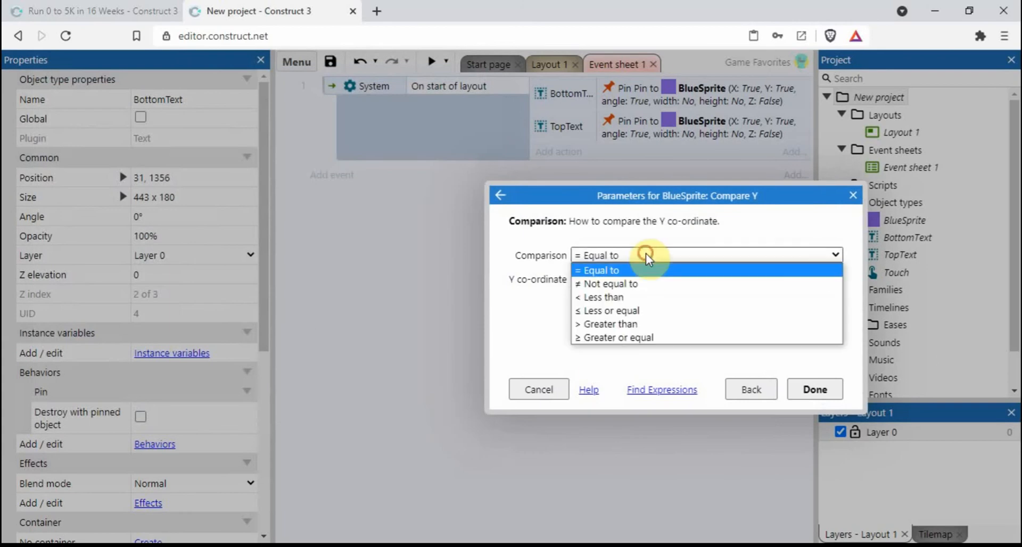
left_click(616, 337)
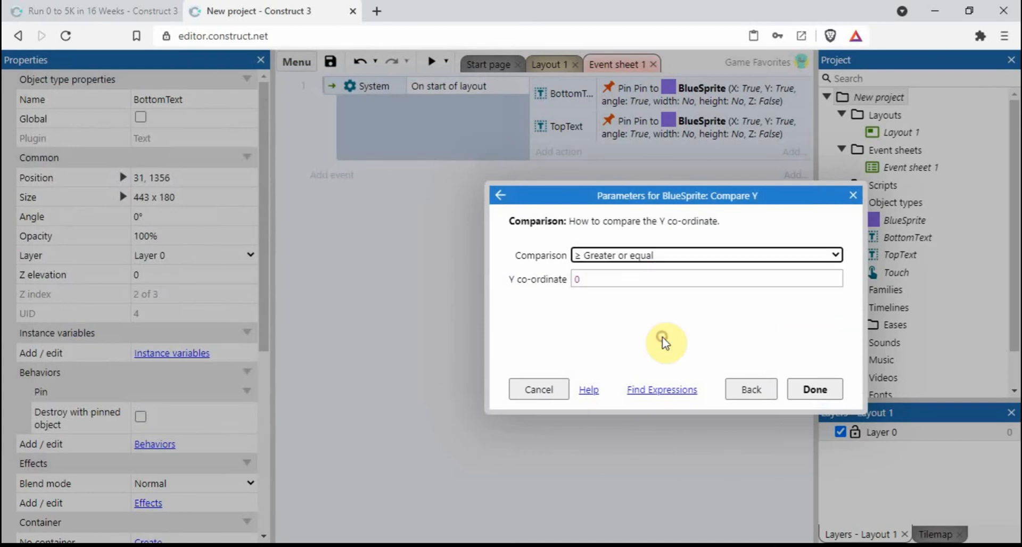
left_click(814, 389)
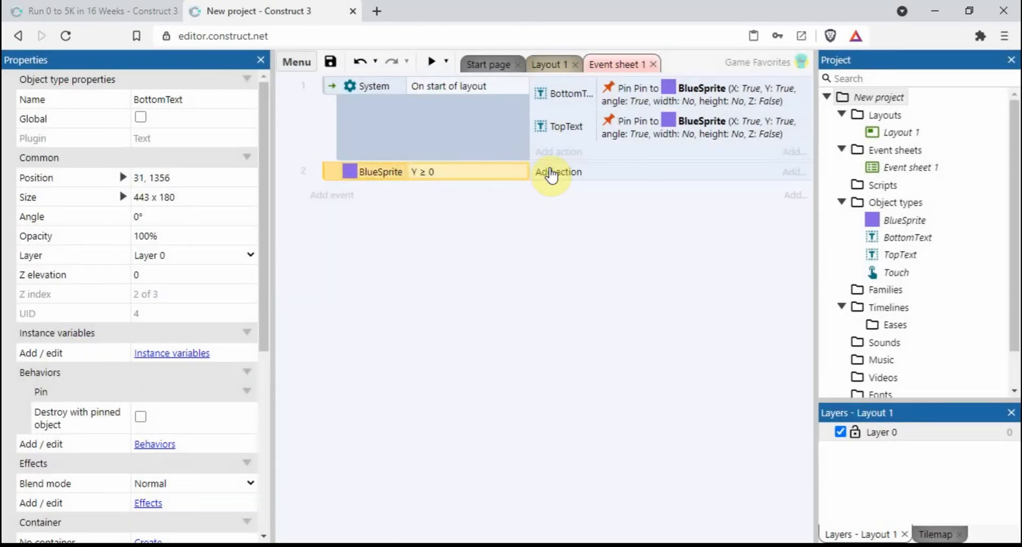
Add the action setting BlueSprite's Y to 0 and preview to test the clamp
left_click(557, 171)
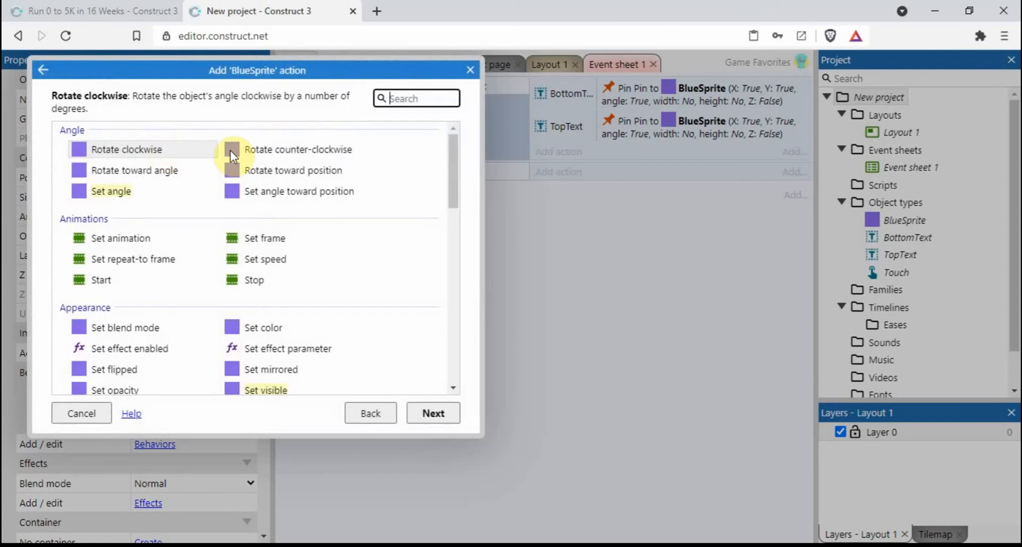
scroll("down", 3)
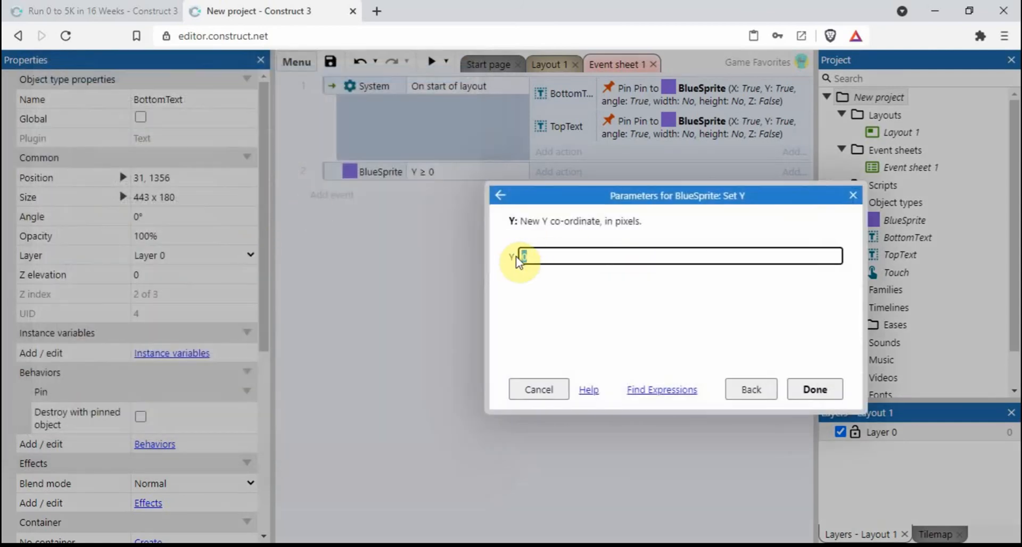
left_click(815, 389)
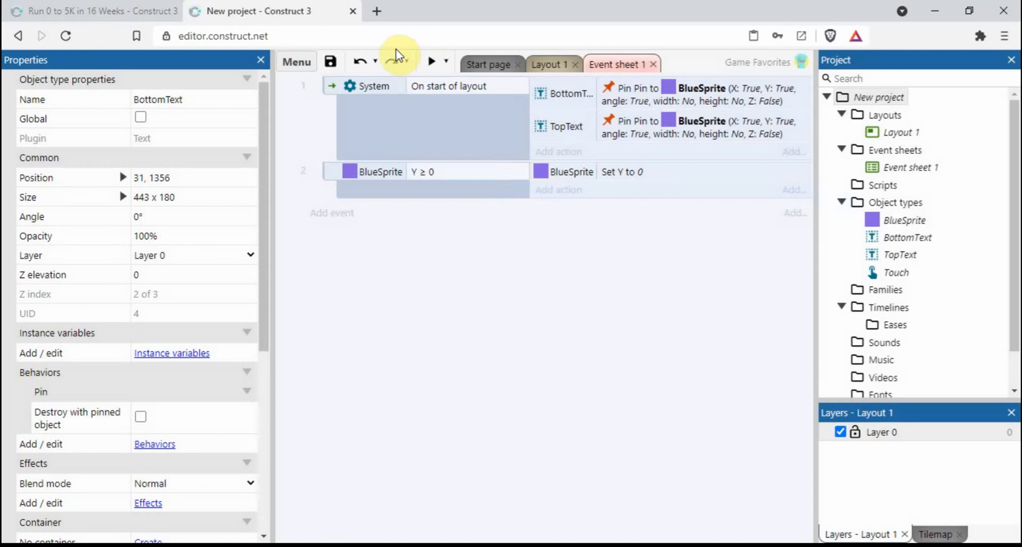
left_click(433, 62)
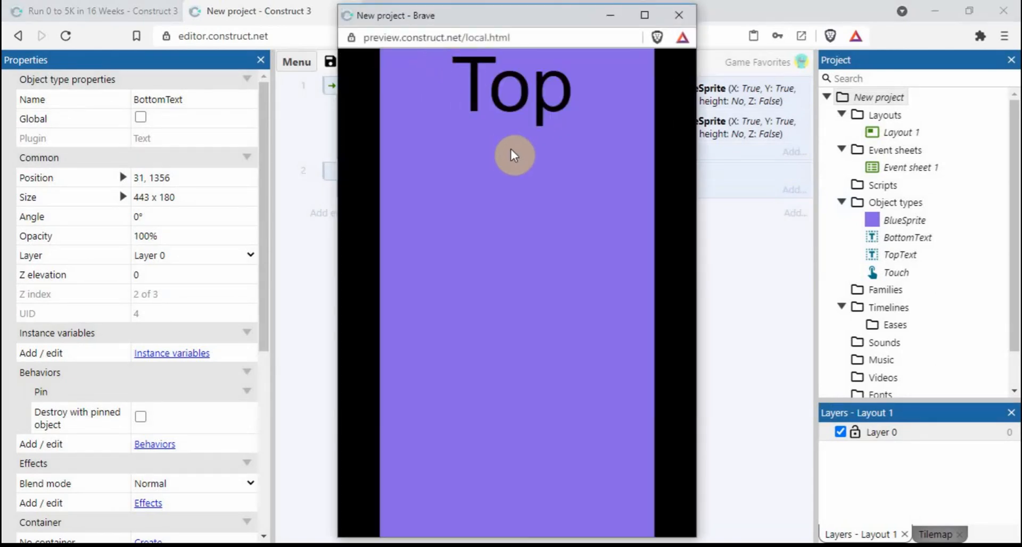
mouse_move(507, 285)
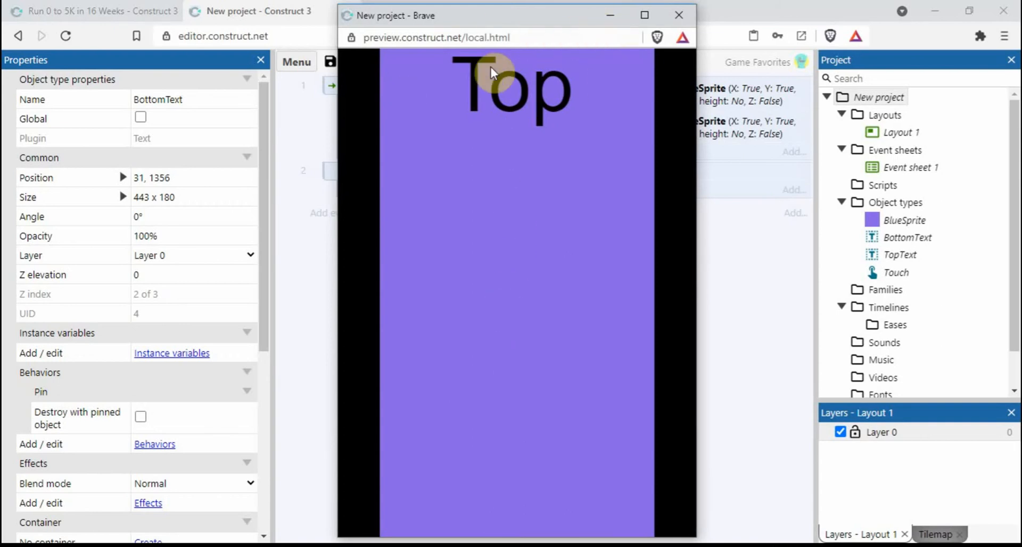
mouse_move(404, 62)
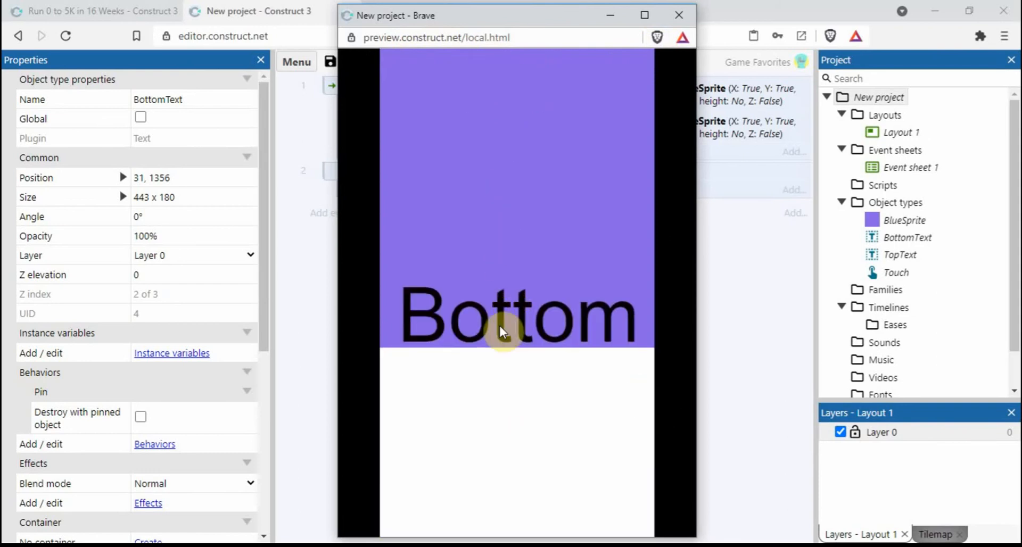
mouse_move(493, 442)
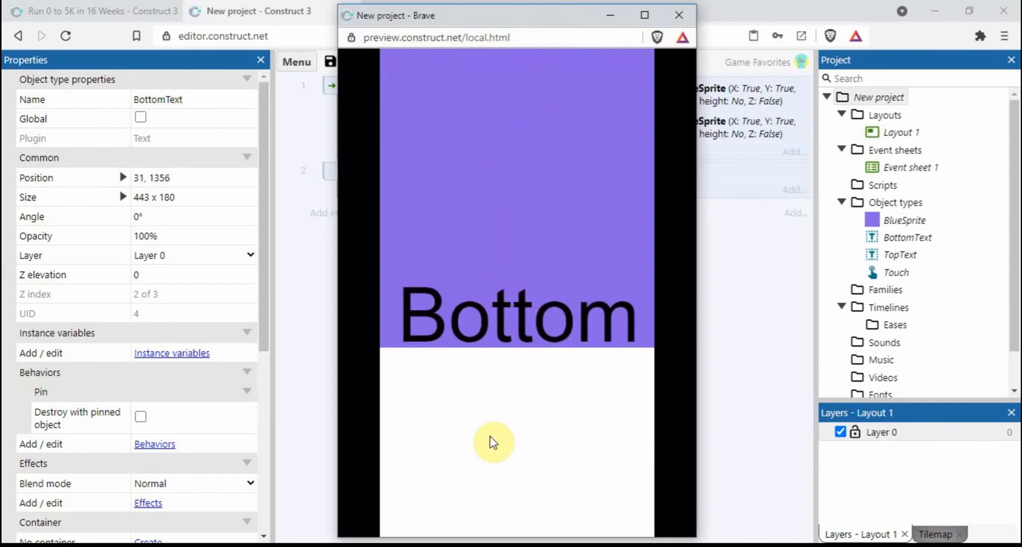
mouse_move(693, 8)
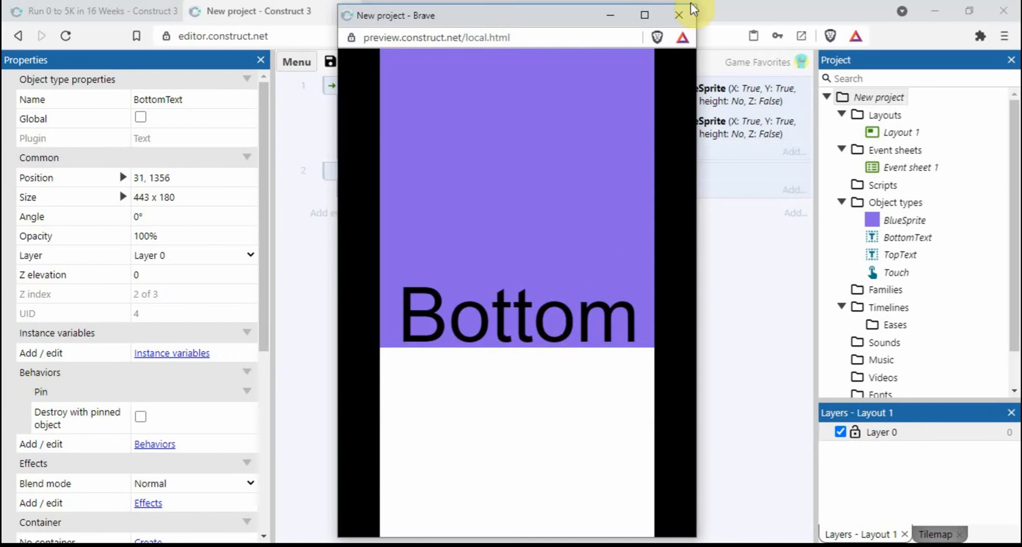
left_click(678, 15)
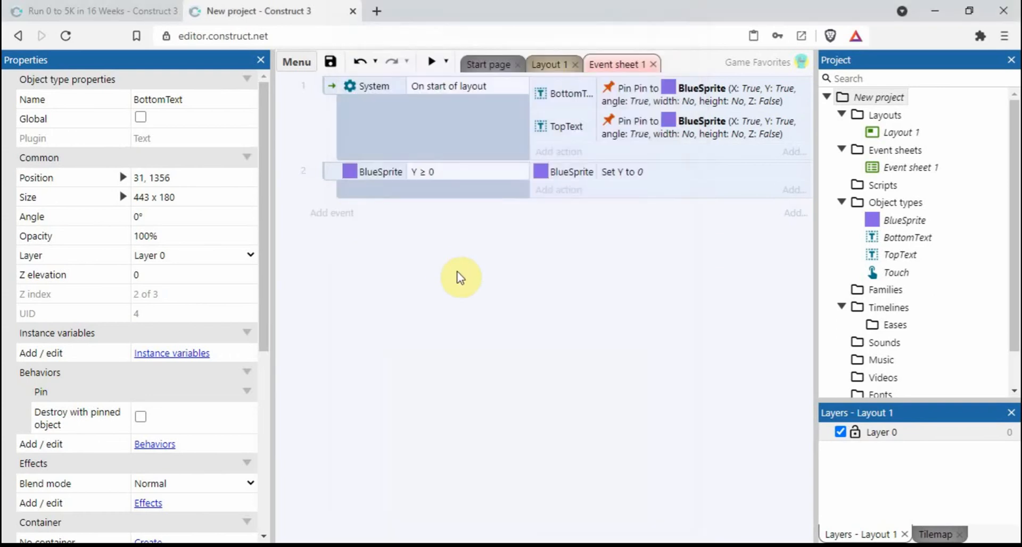
Review the 480×854 viewport and BlueSprite's 1500 height on Layout 1, then bring up the Start menu
left_click(550, 64)
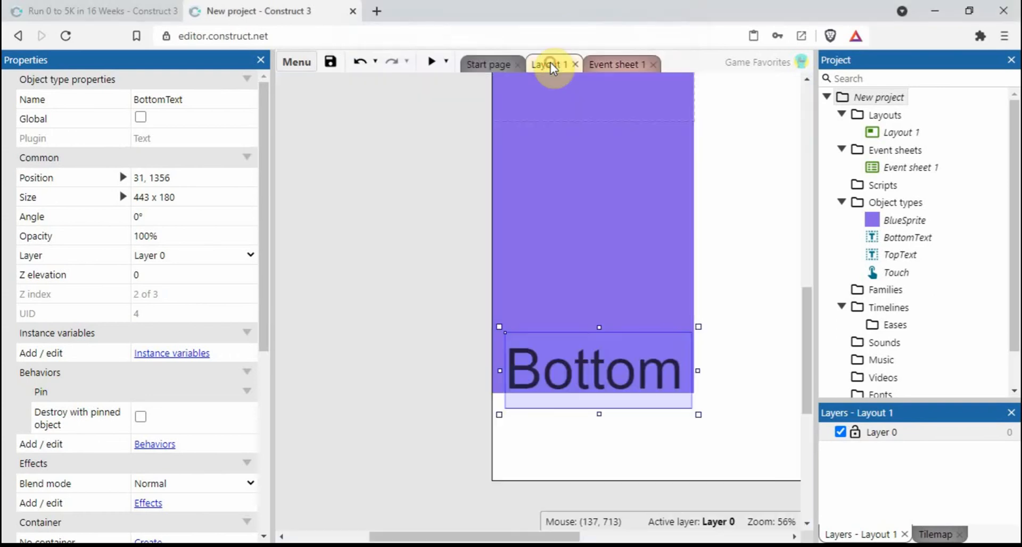
left_click(437, 212)
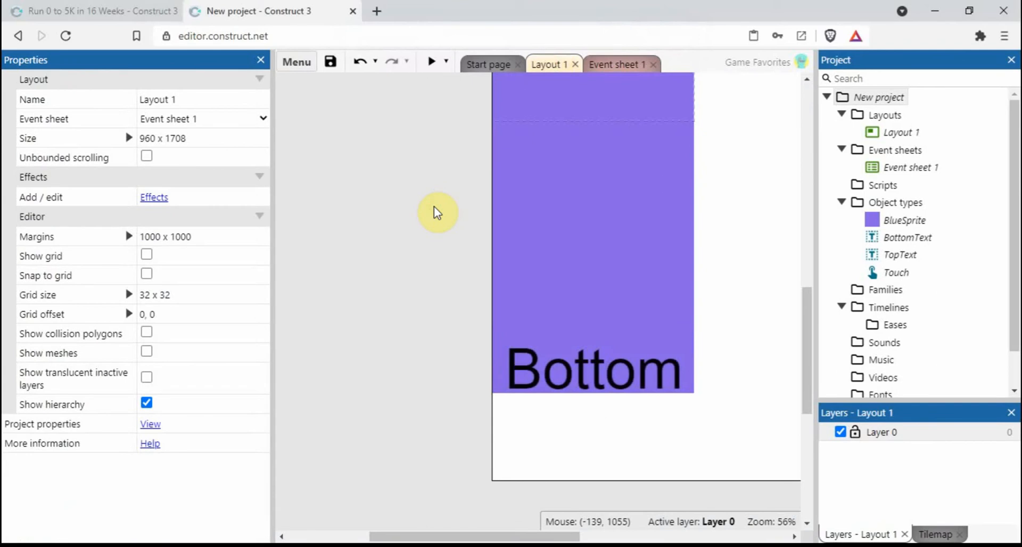
left_click(605, 202)
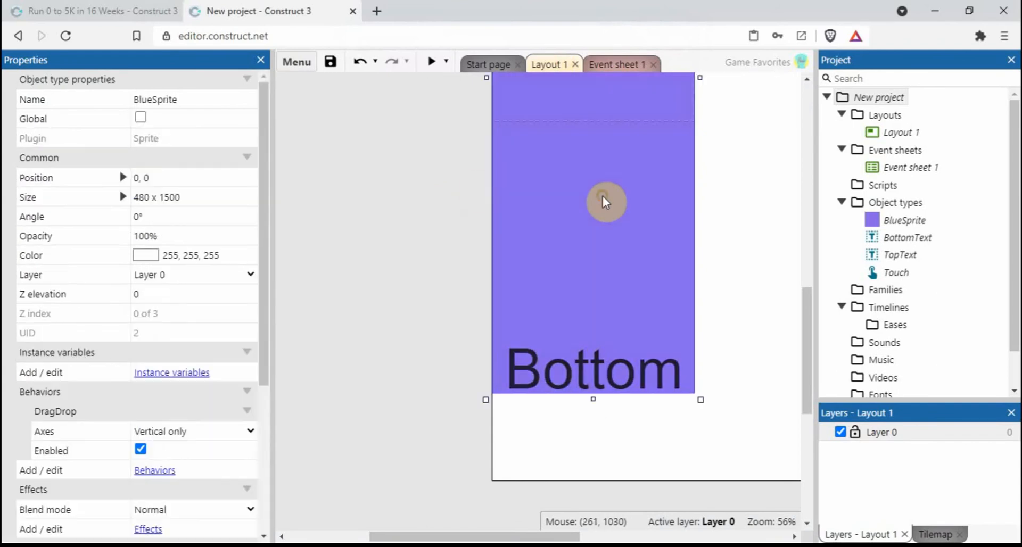
mouse_move(223, 191)
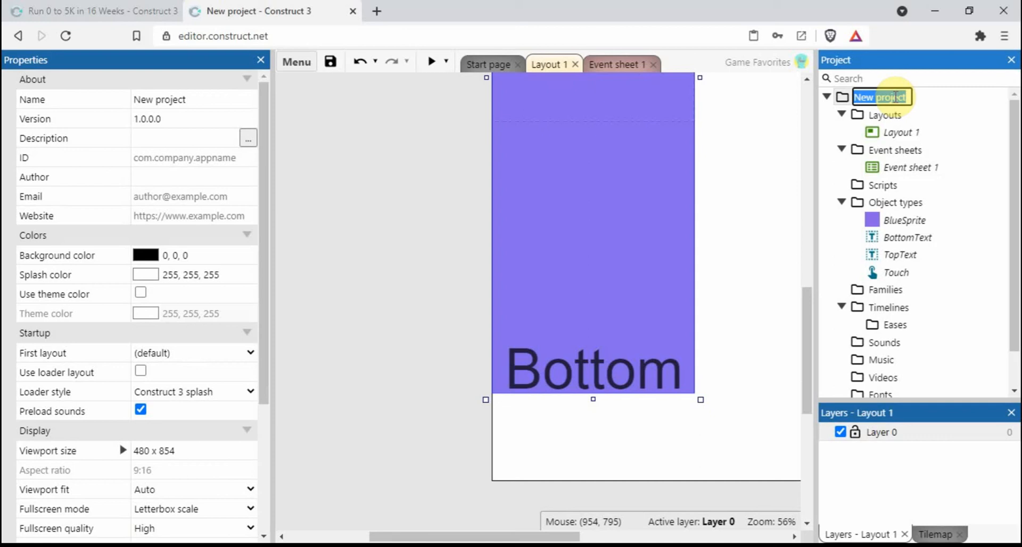
mouse_move(28, 456)
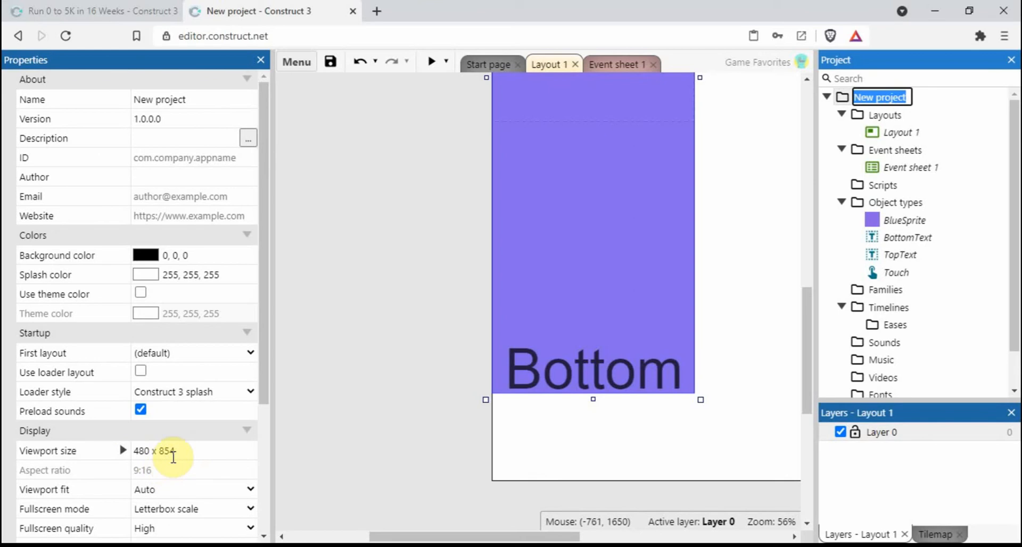
mouse_move(368, 365)
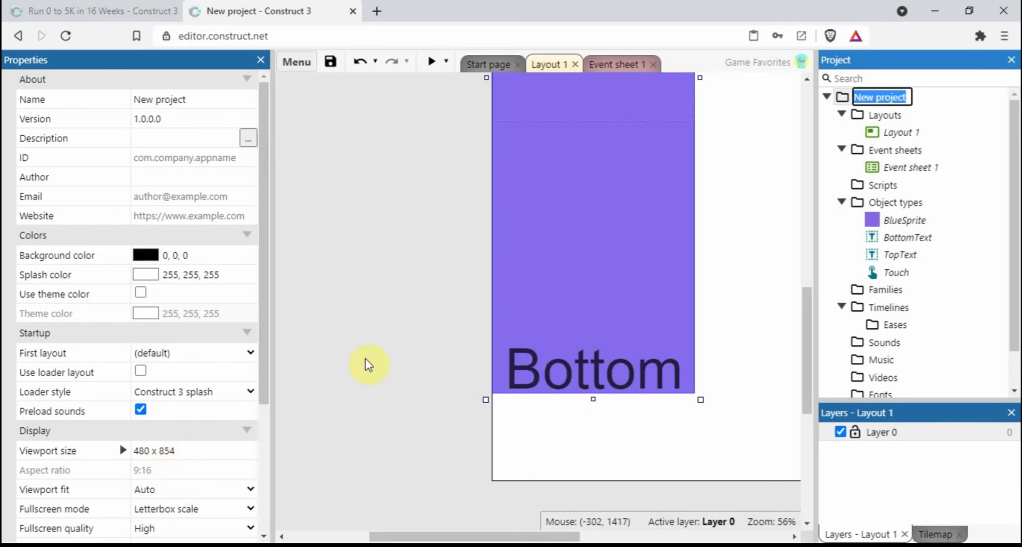
left_click(557, 193)
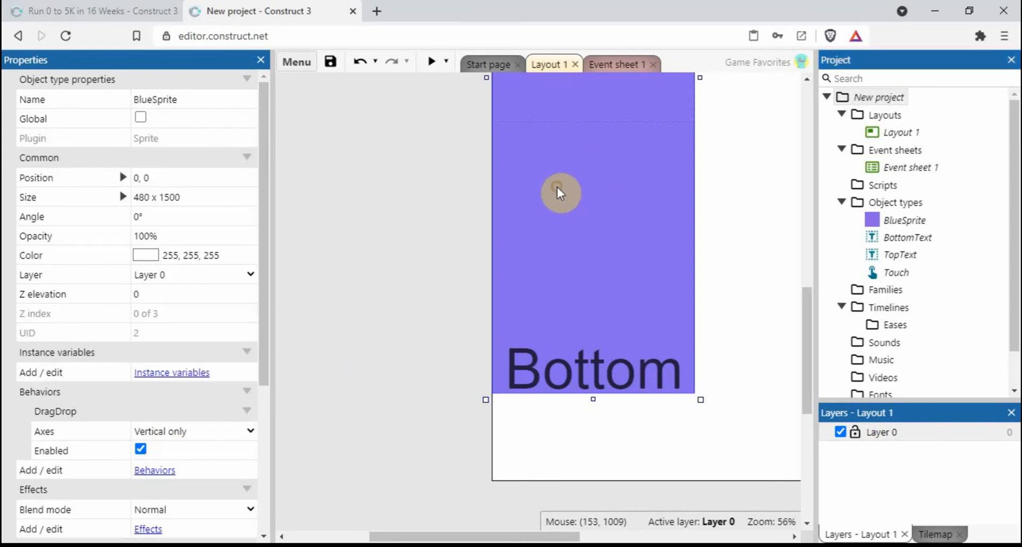
left_click(386, 234)
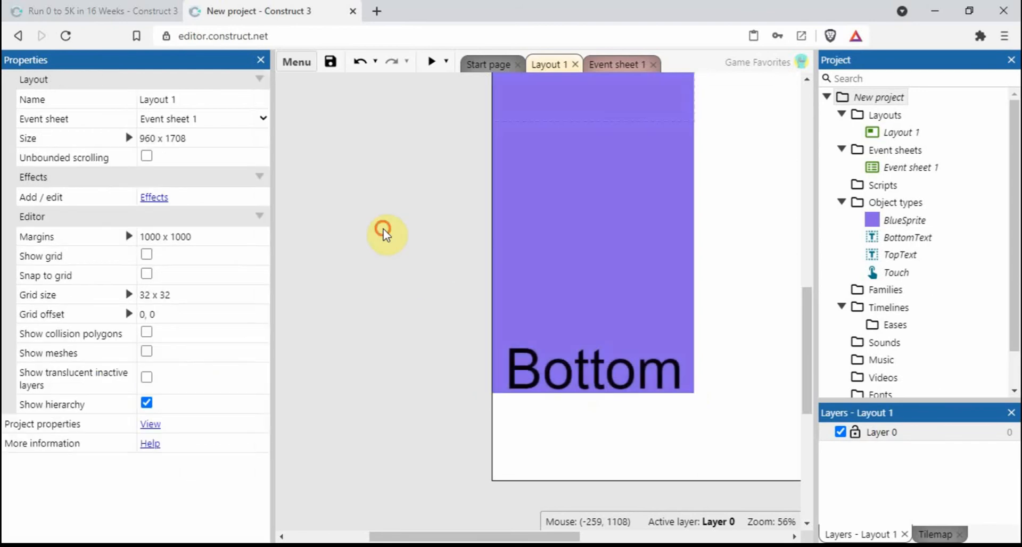
mouse_move(221, 437)
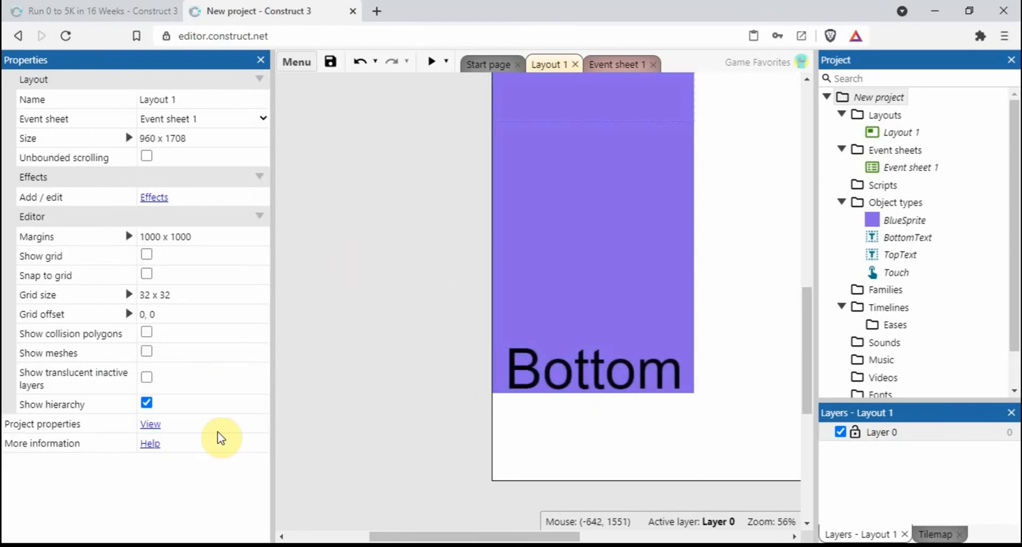
left_click(18, 536)
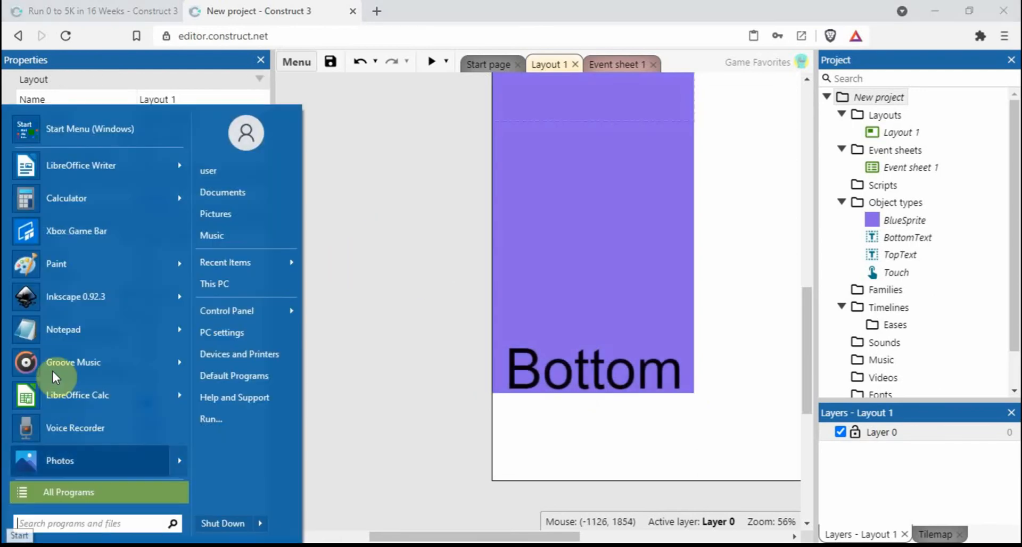
Compute 1500 − 854 = 646 in Calculator and return to the event sheet
left_click(390, 388)
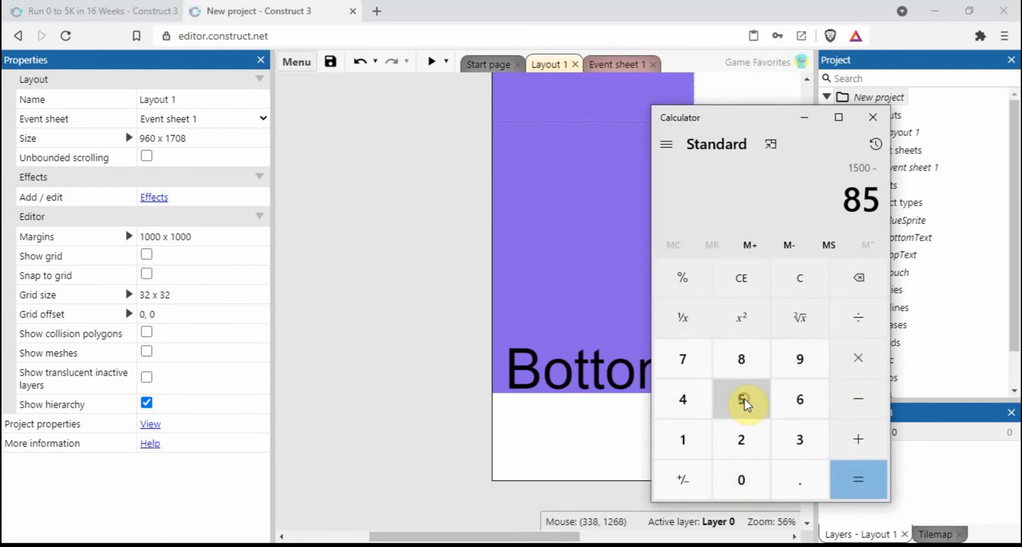
left_click(858, 479)
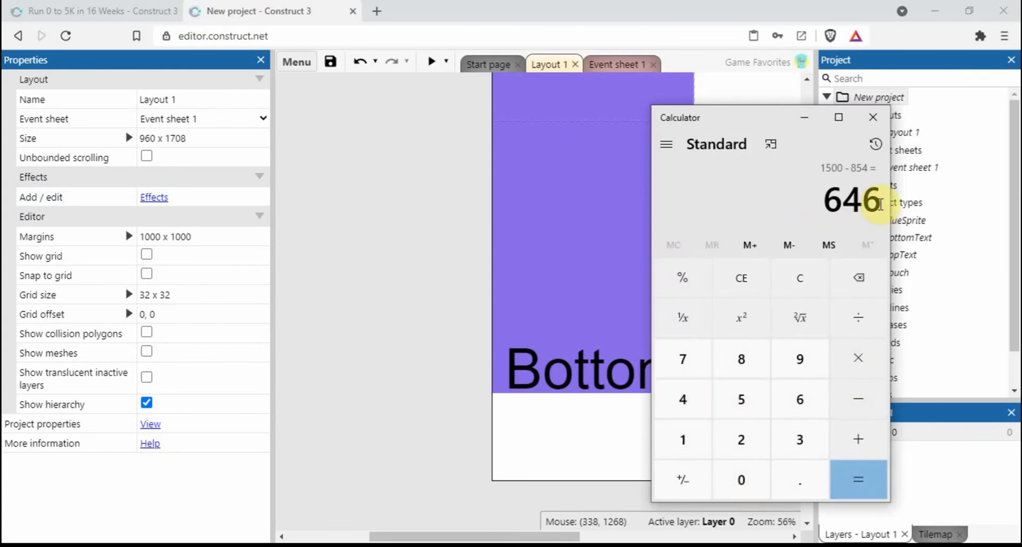
left_click(617, 64)
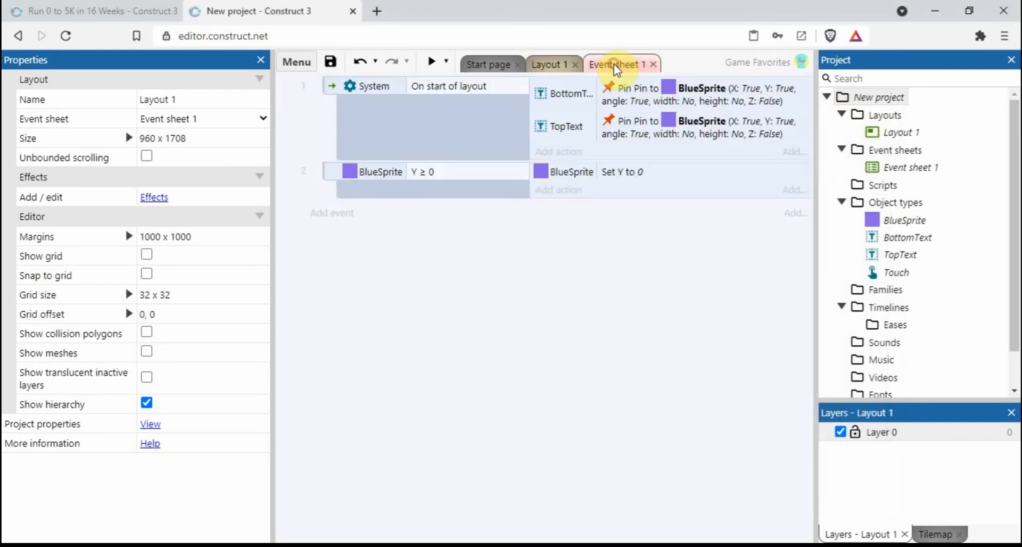
Add a BlueSprite condition comparing Y less or equal to -646
left_click(331, 212)
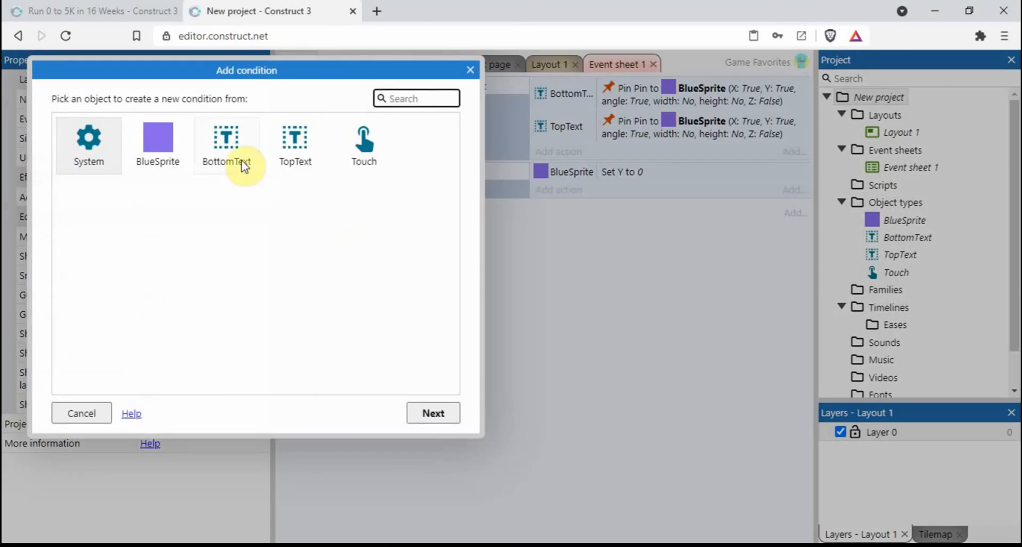
left_click(157, 144)
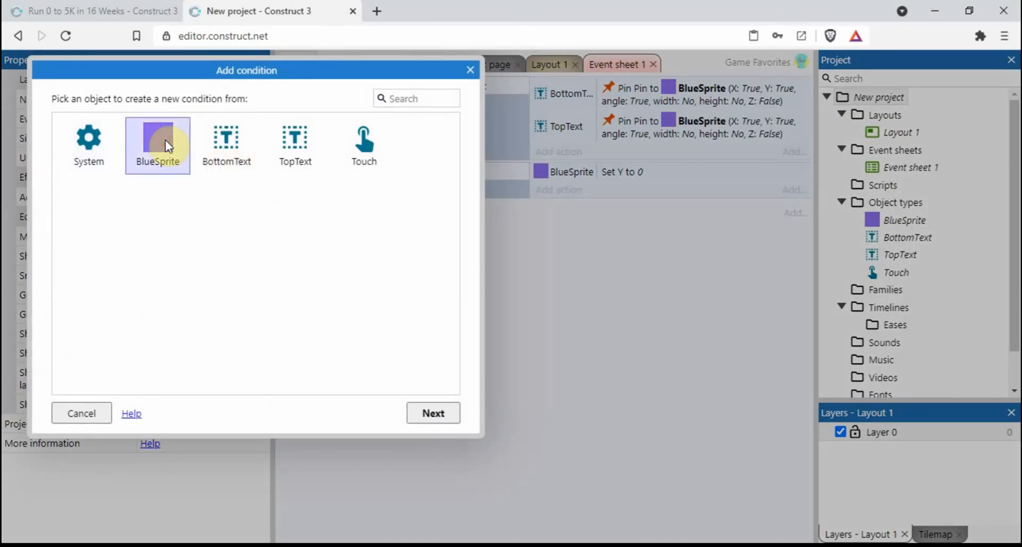
double_click(158, 144)
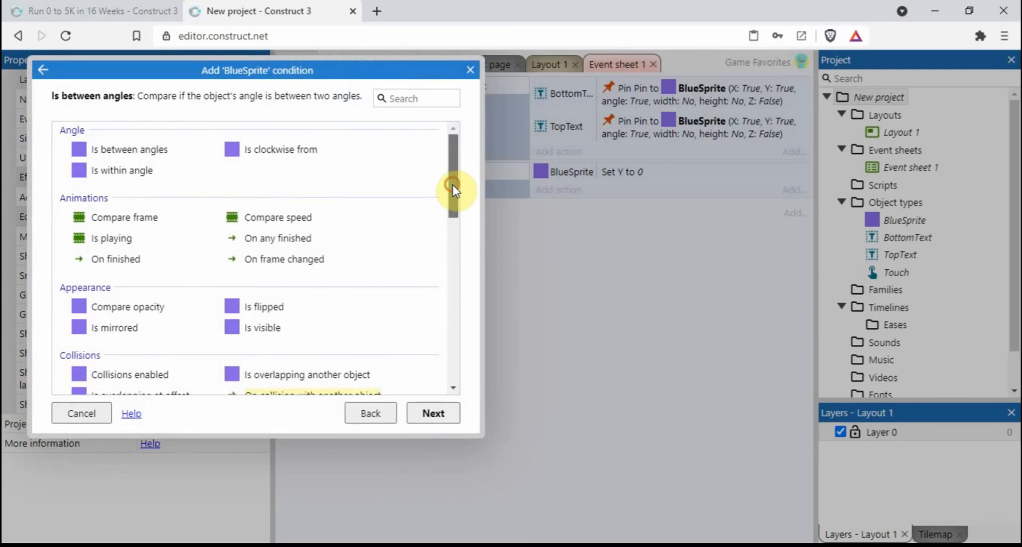
scroll("down", 3)
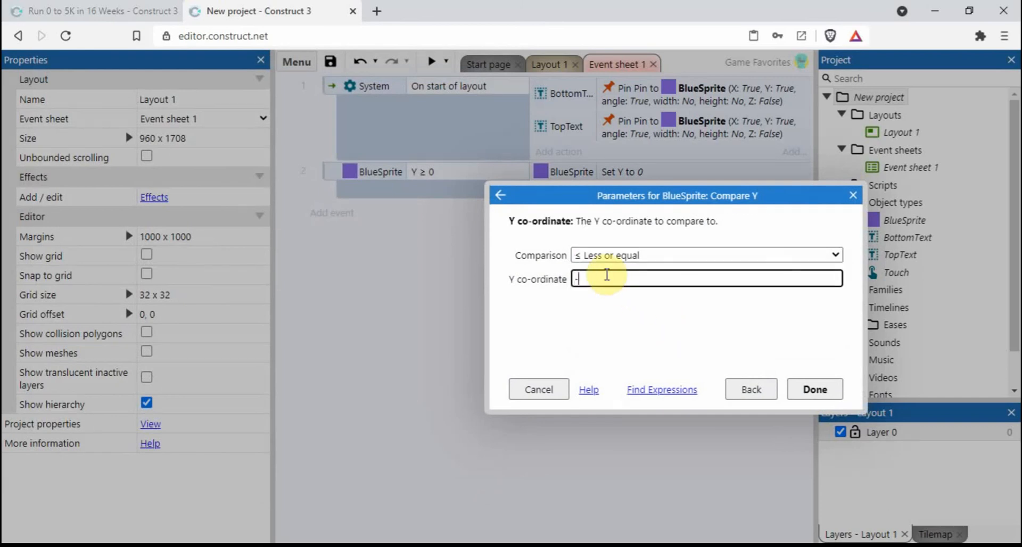
type("-646")
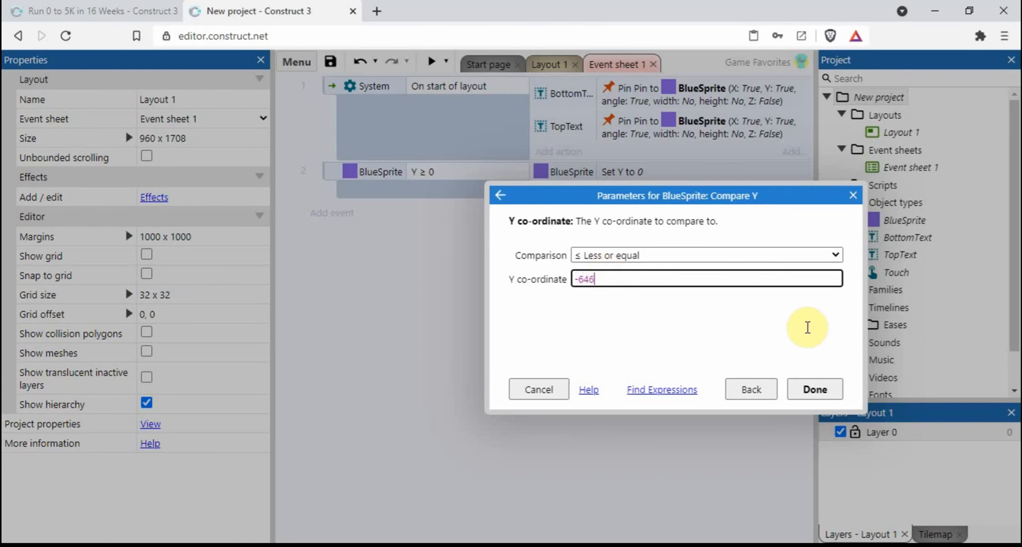
left_click(814, 388)
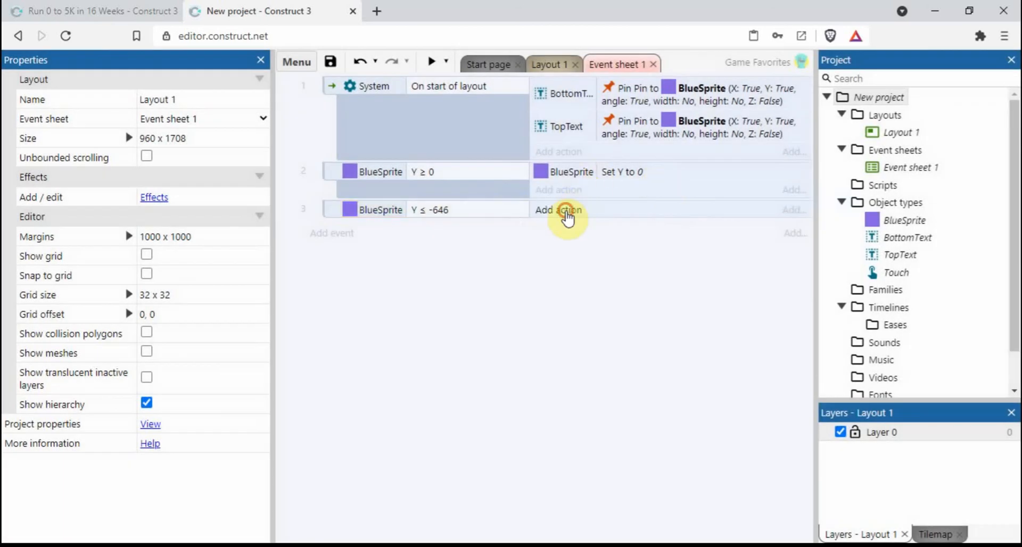
Add the action setting BlueSprite's Y to -646
left_click(559, 209)
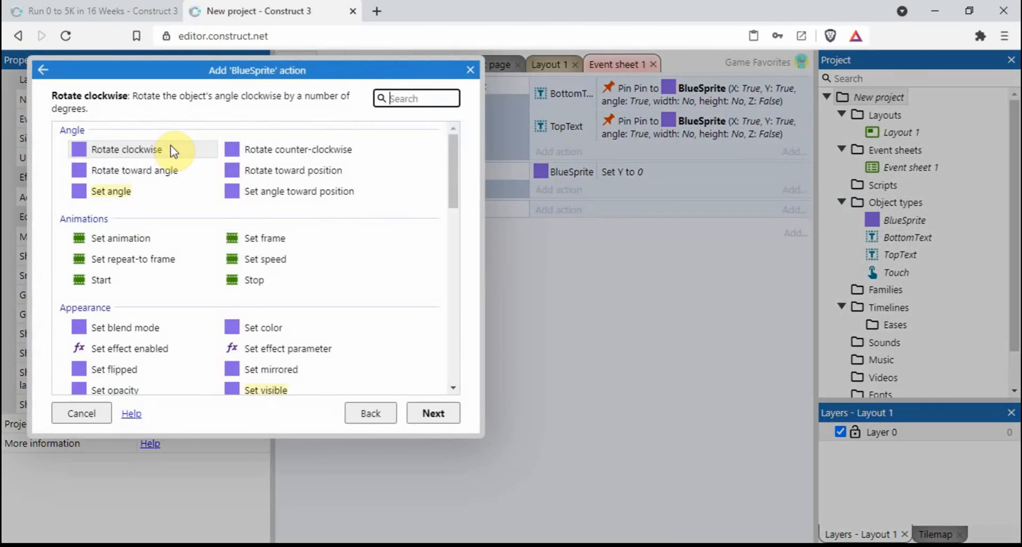
scroll("down", 3)
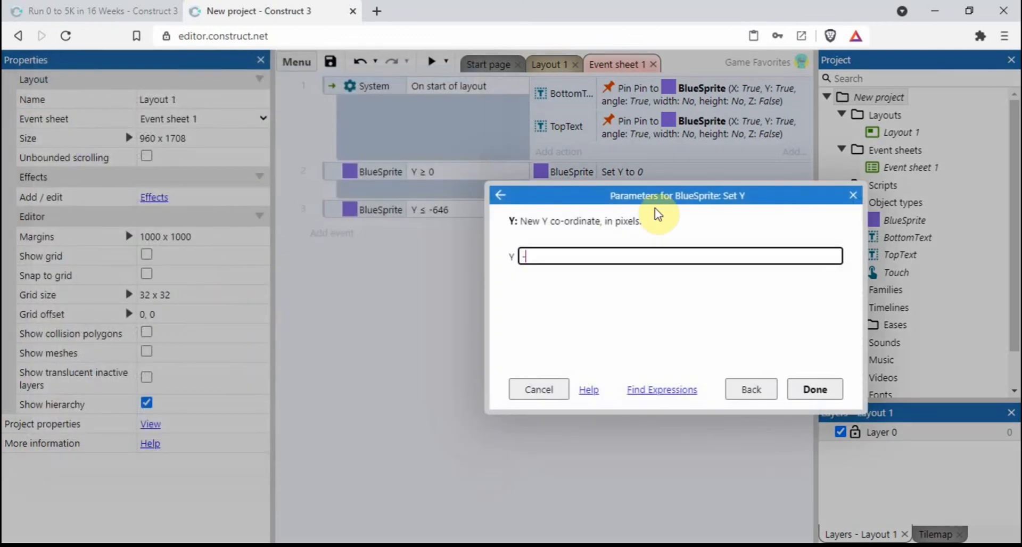
type("-646")
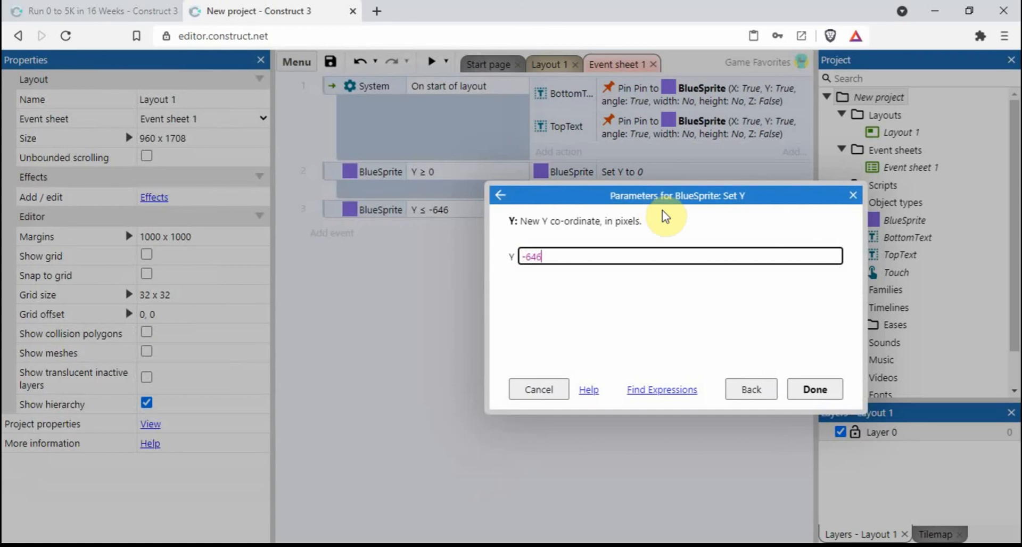
left_click(814, 388)
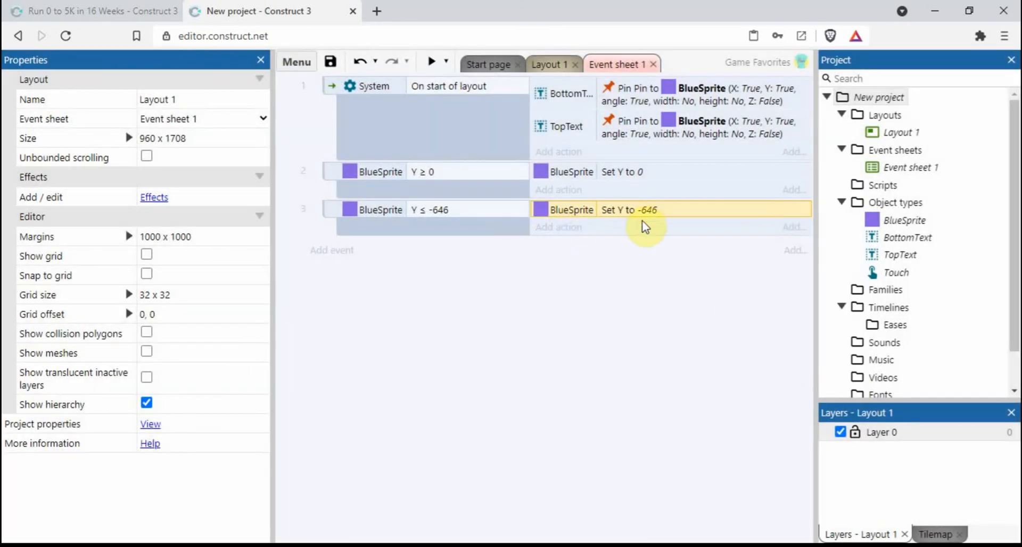
mouse_move(635, 215)
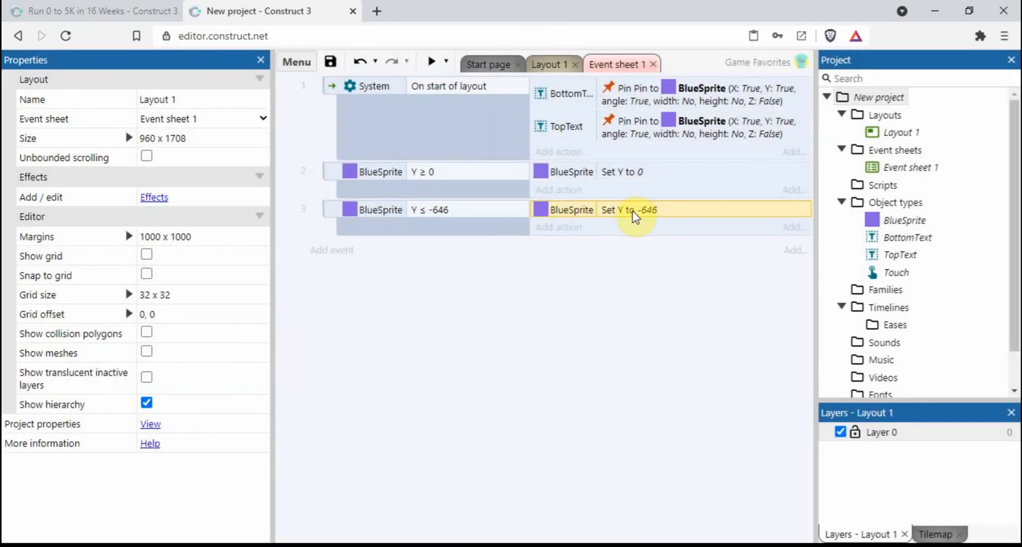
Return to Layout 1 and scroll over the sprite's bottom and top edges
left_click(550, 65)
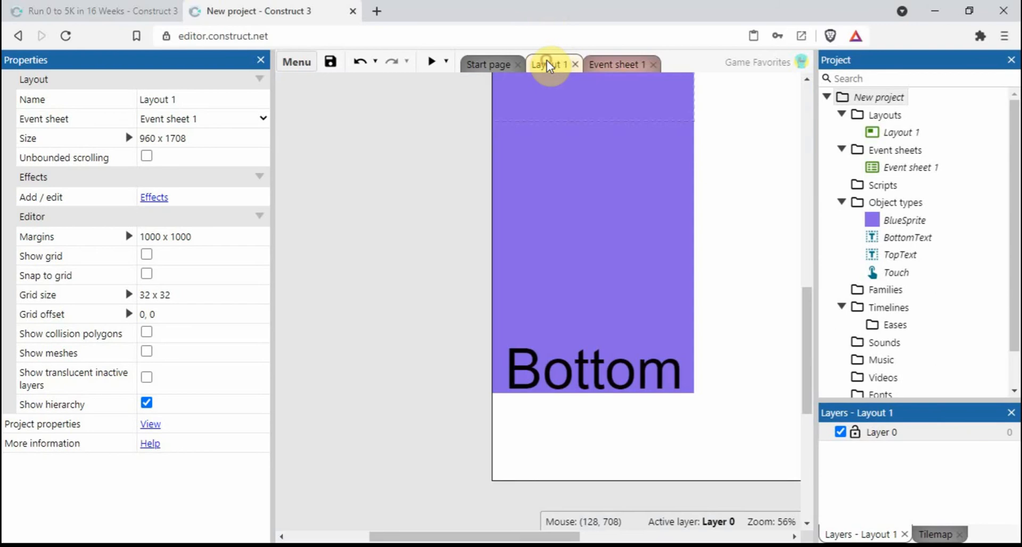
scroll("down", 3)
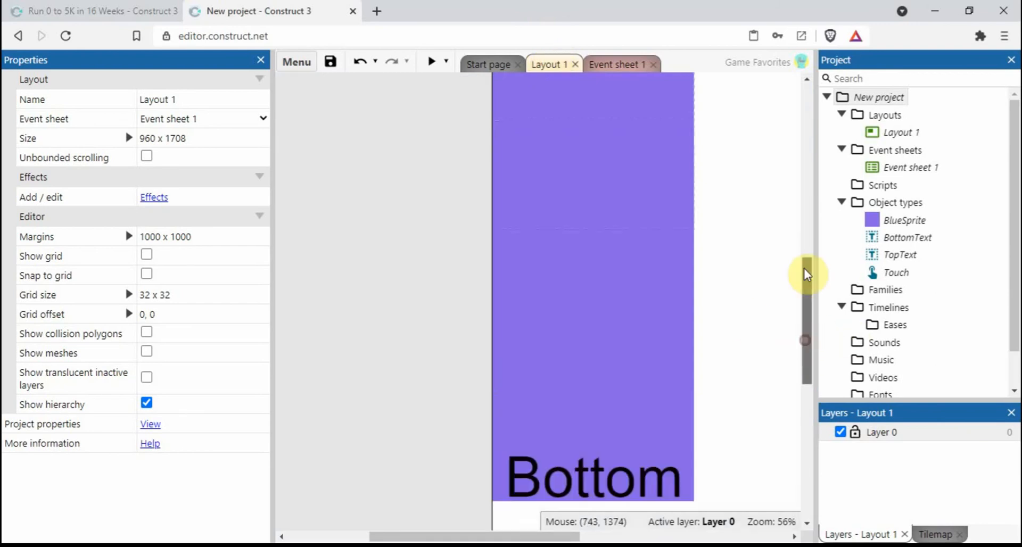
scroll("up", 3)
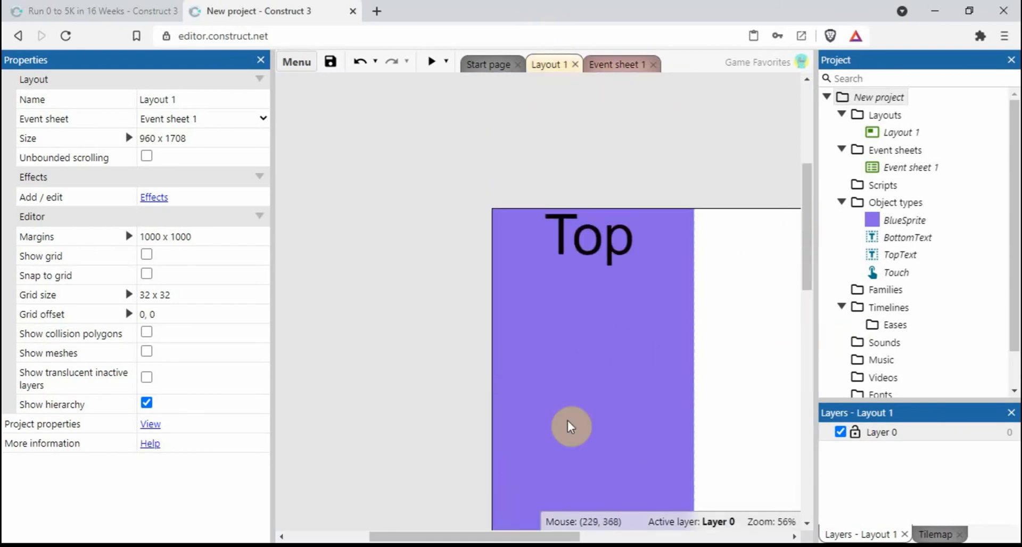
mouse_move(535, 168)
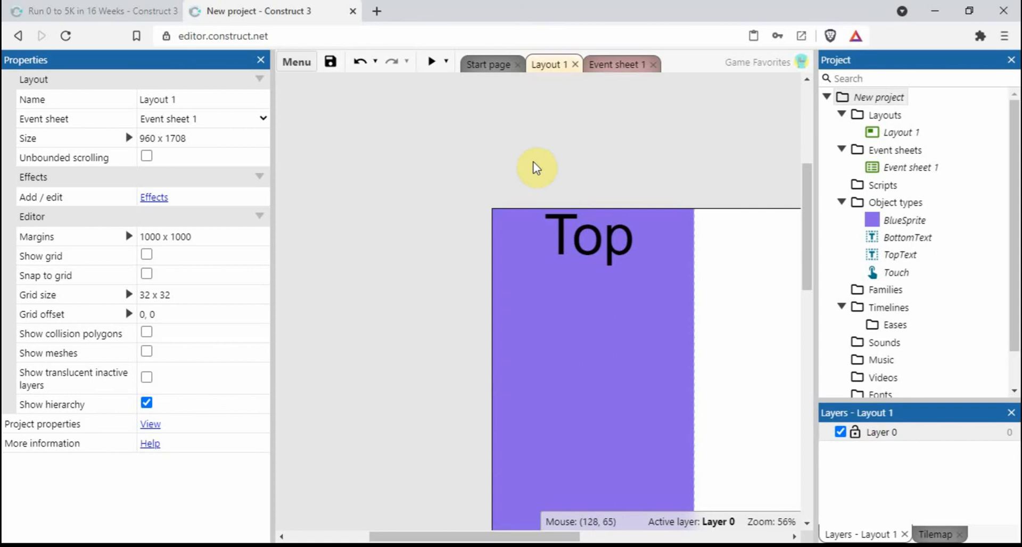
mouse_move(485, 89)
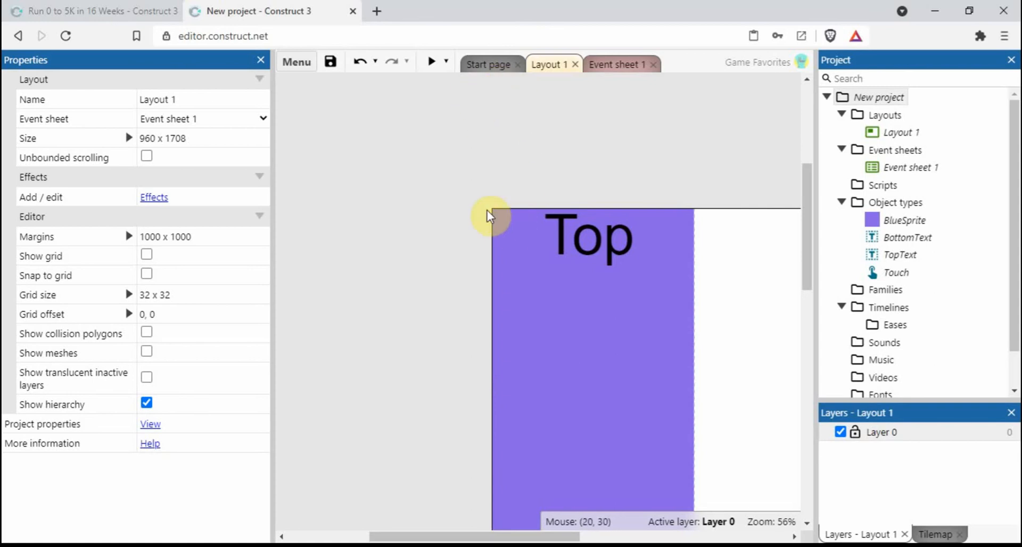
mouse_move(495, 215)
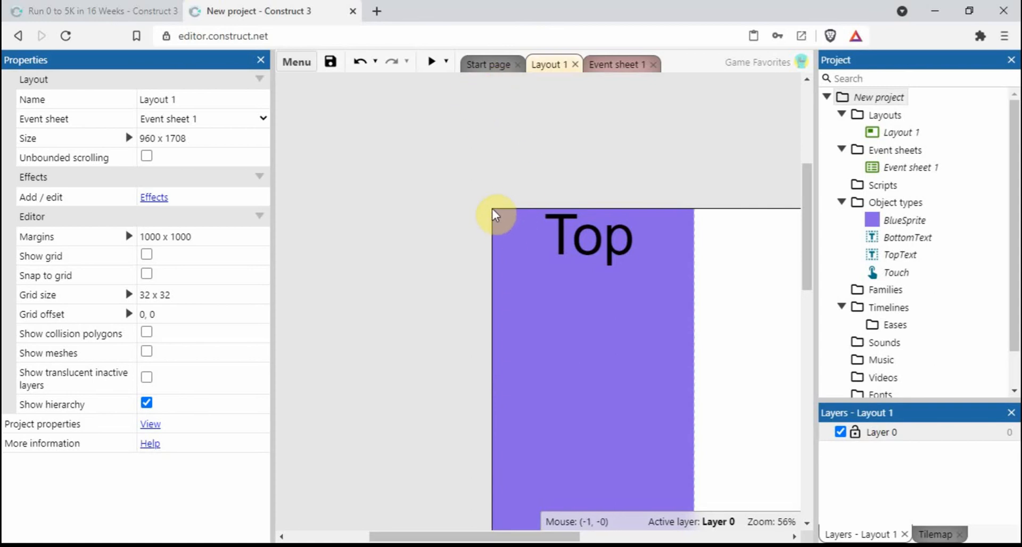
mouse_move(823, 203)
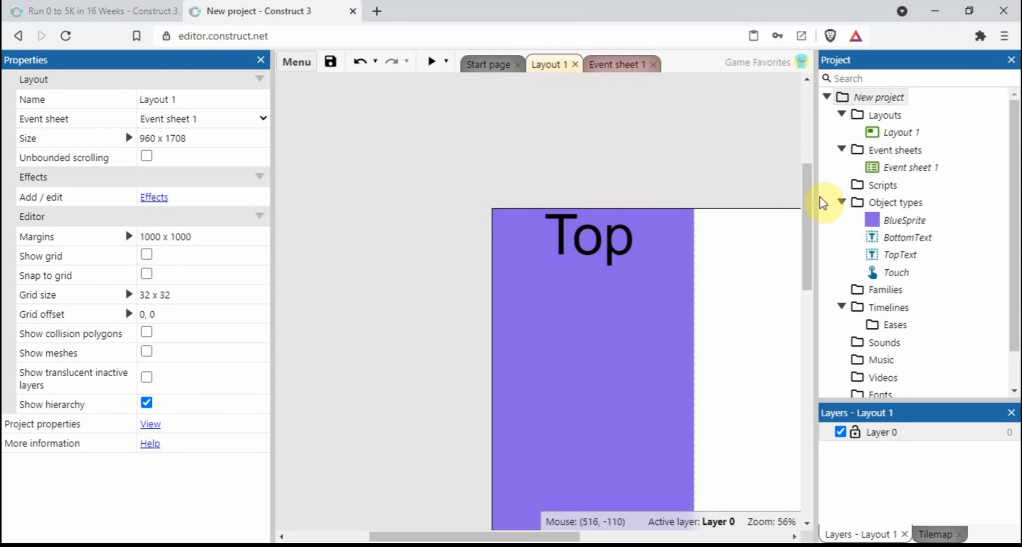
scroll("down", 3)
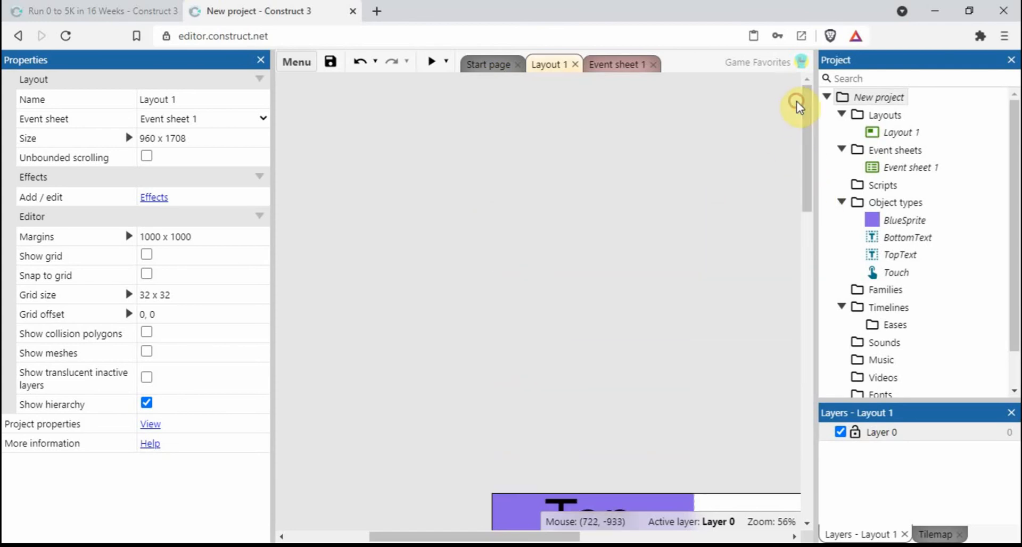
mouse_move(812, 135)
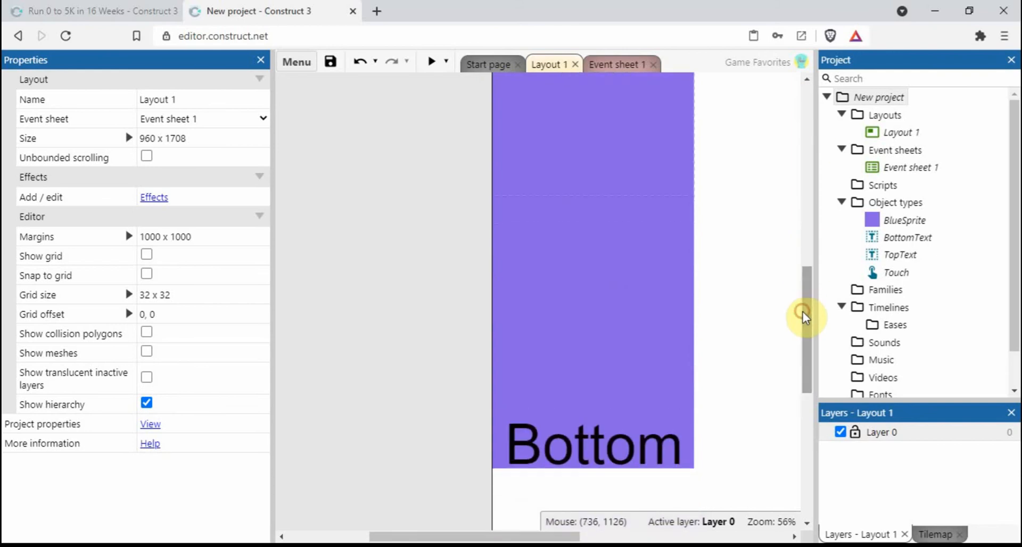
mouse_move(380, 255)
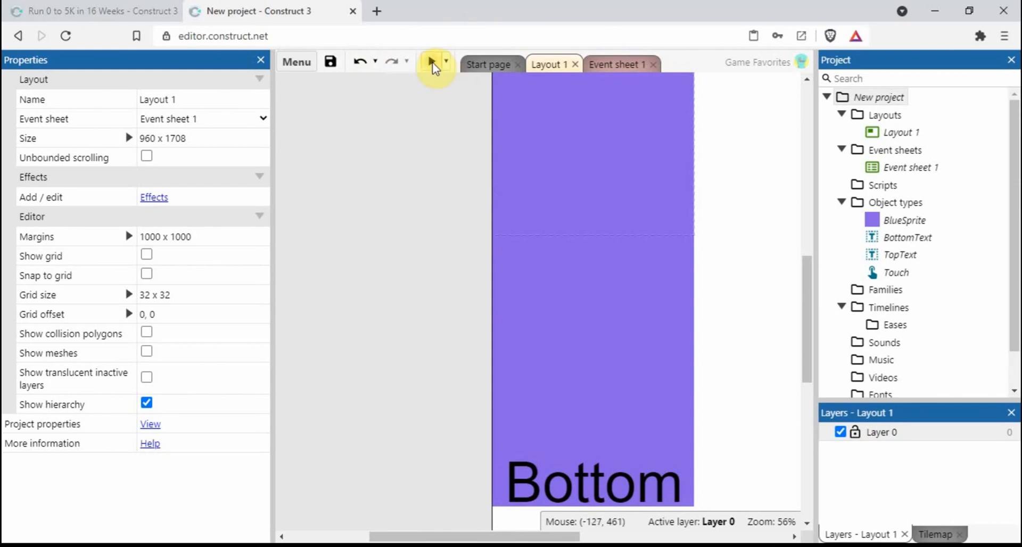
Preview the scrolling sprite, close it, and switch to the Run 0 to 5K in 16 Weeks project
left_click(434, 62)
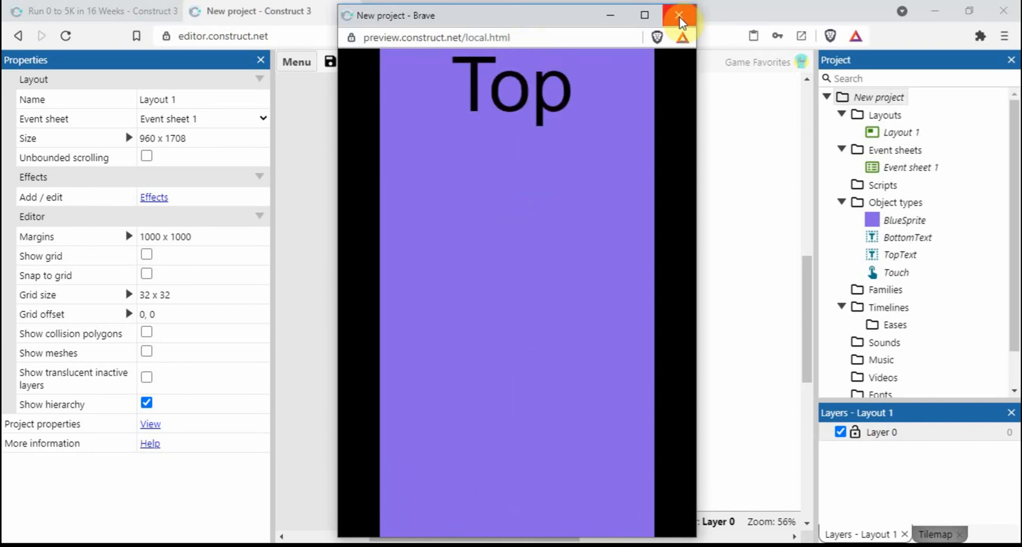
left_click(680, 15)
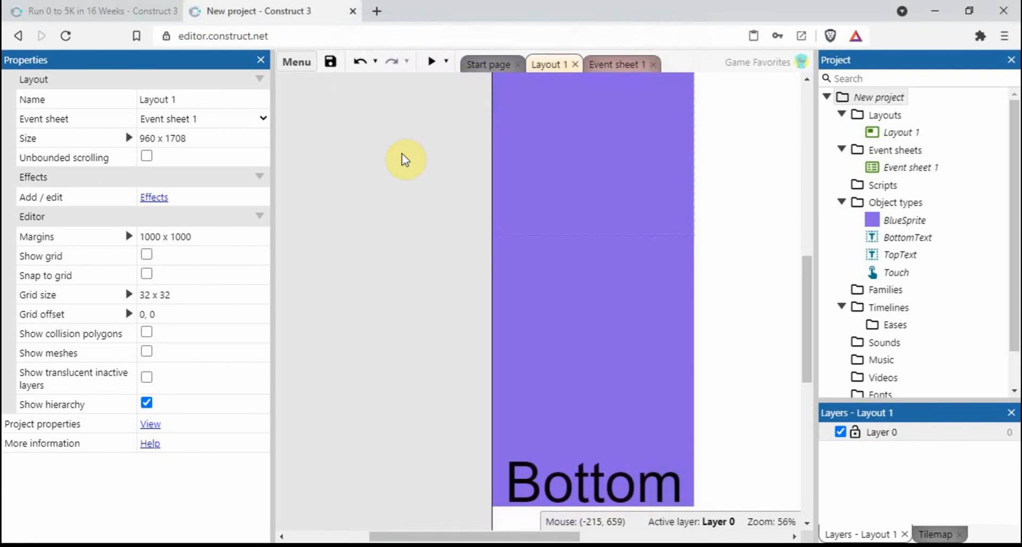
left_click(92, 10)
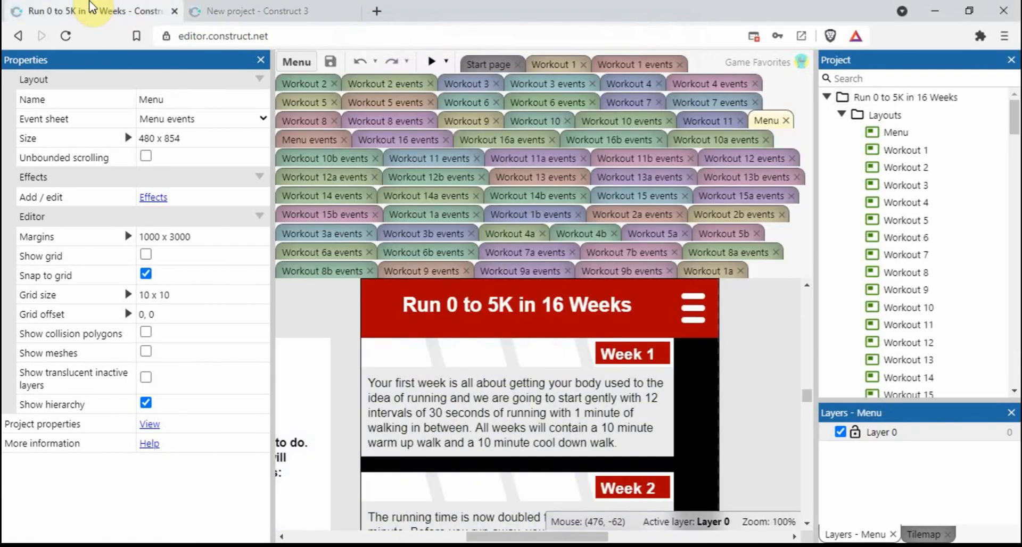
mouse_move(753, 323)
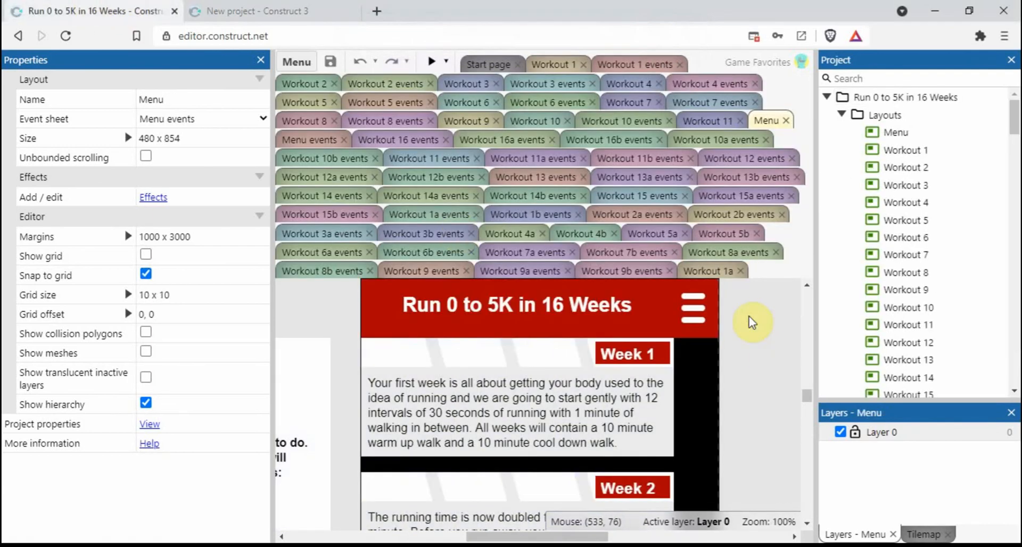
mouse_move(430, 61)
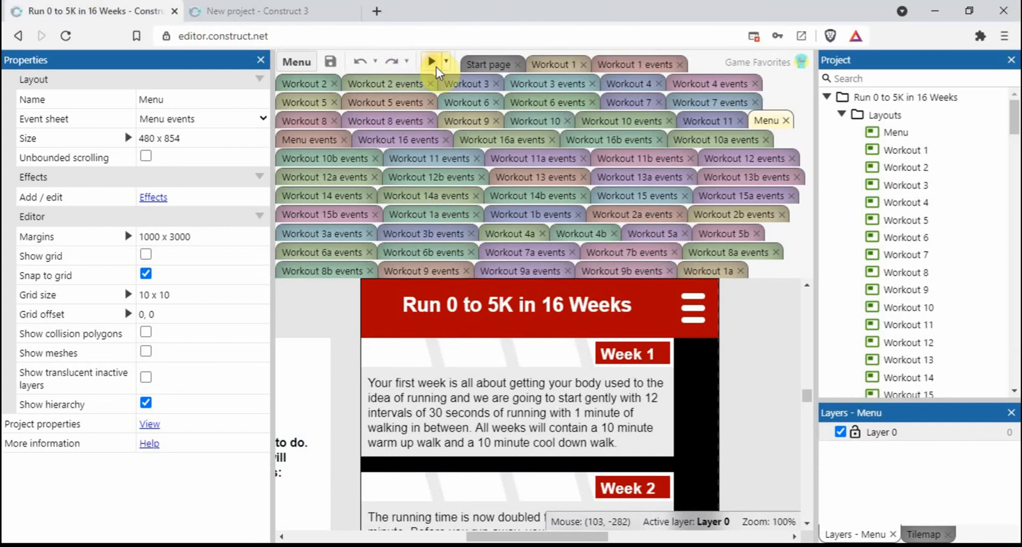
Preview the Run 0 to 5K example, scroll its week list both ways, then close the preview
left_click(430, 61)
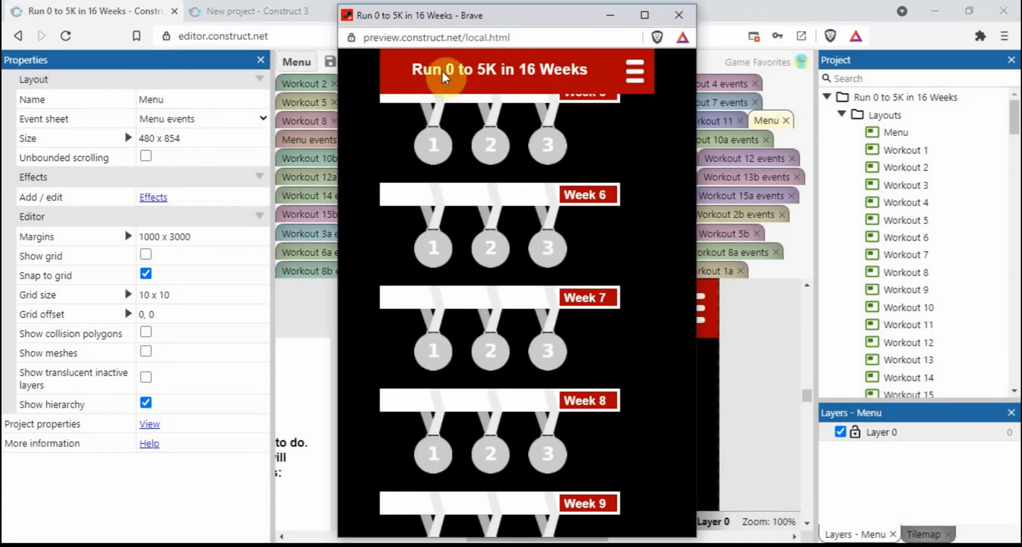
mouse_move(505, 169)
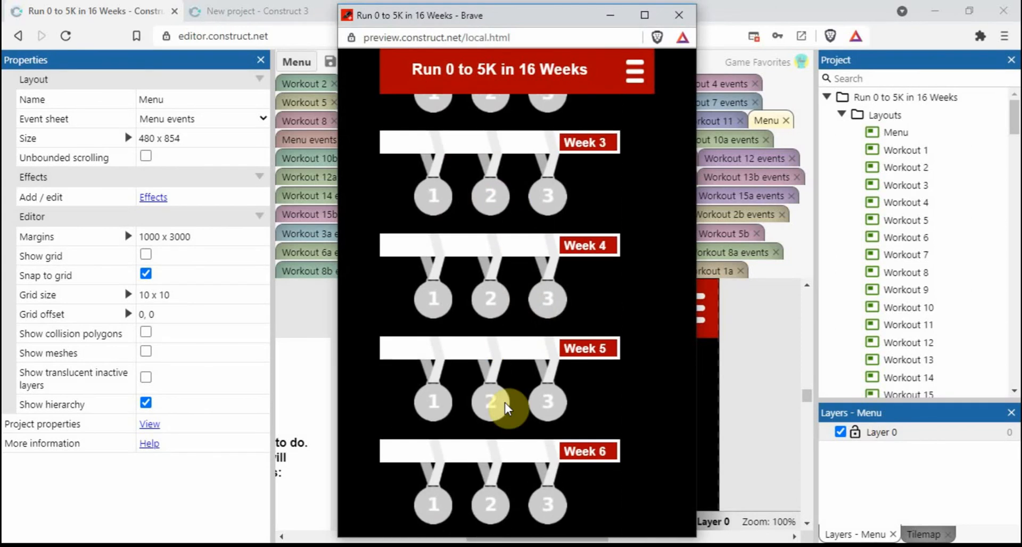
scroll("up", 3)
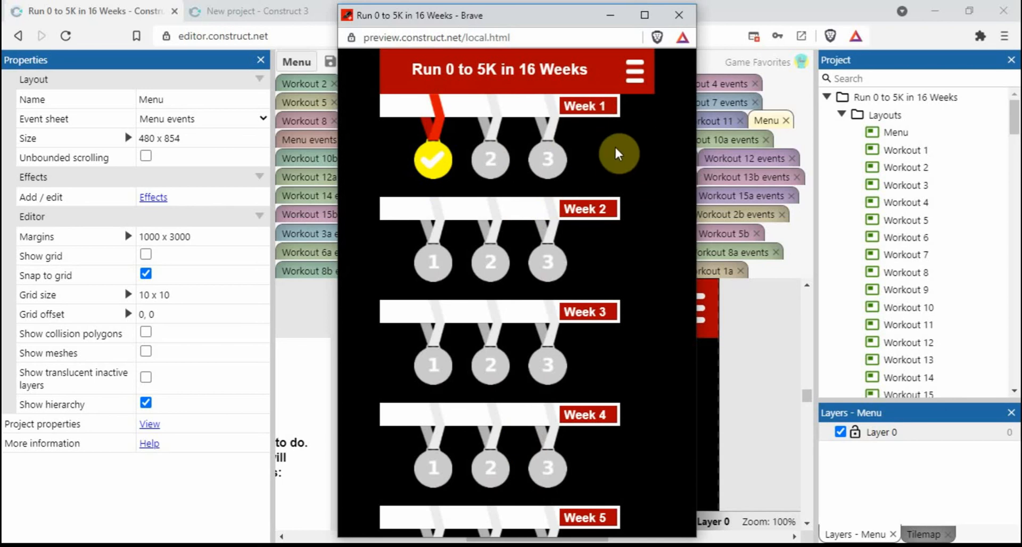
mouse_move(580, 160)
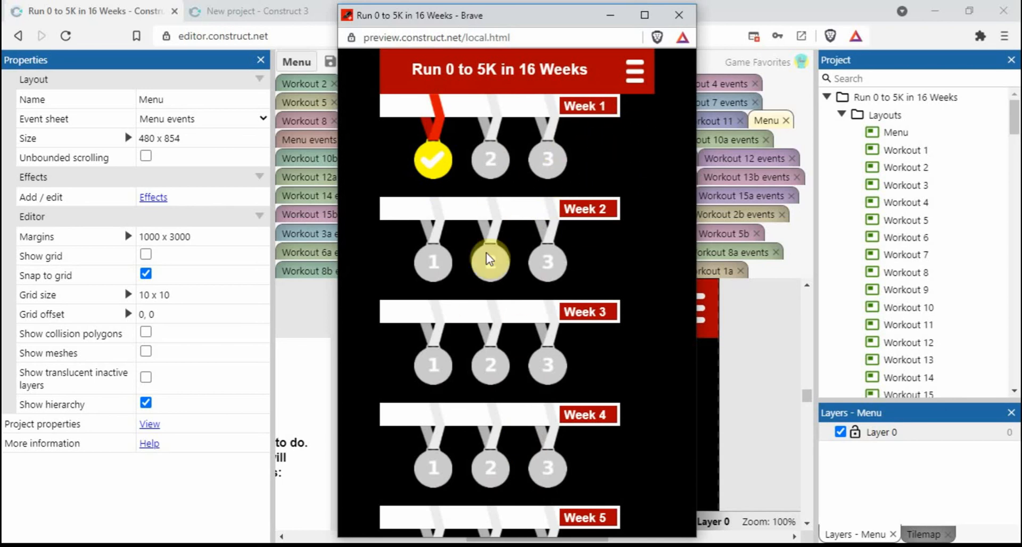
mouse_move(502, 311)
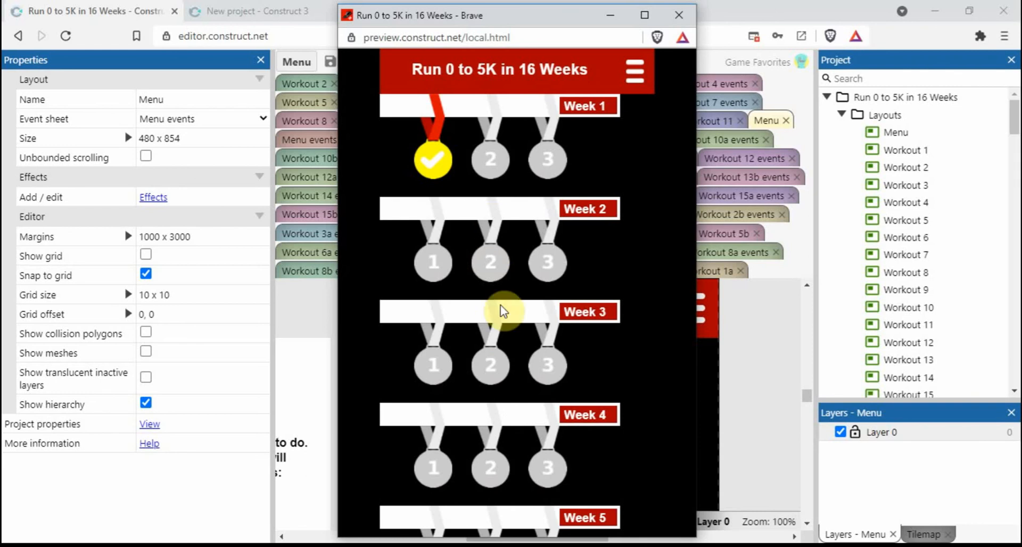
scroll("down", 3)
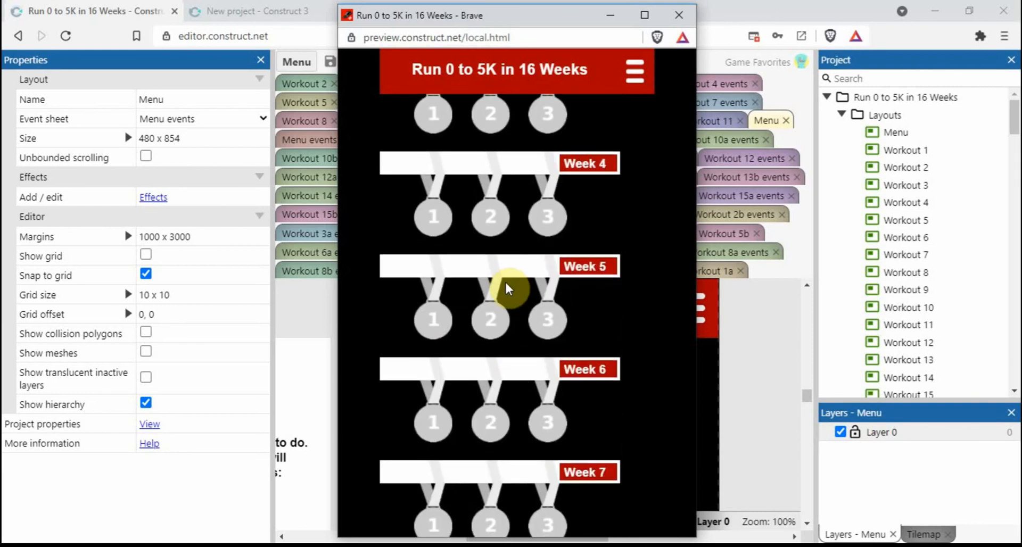
mouse_move(476, 92)
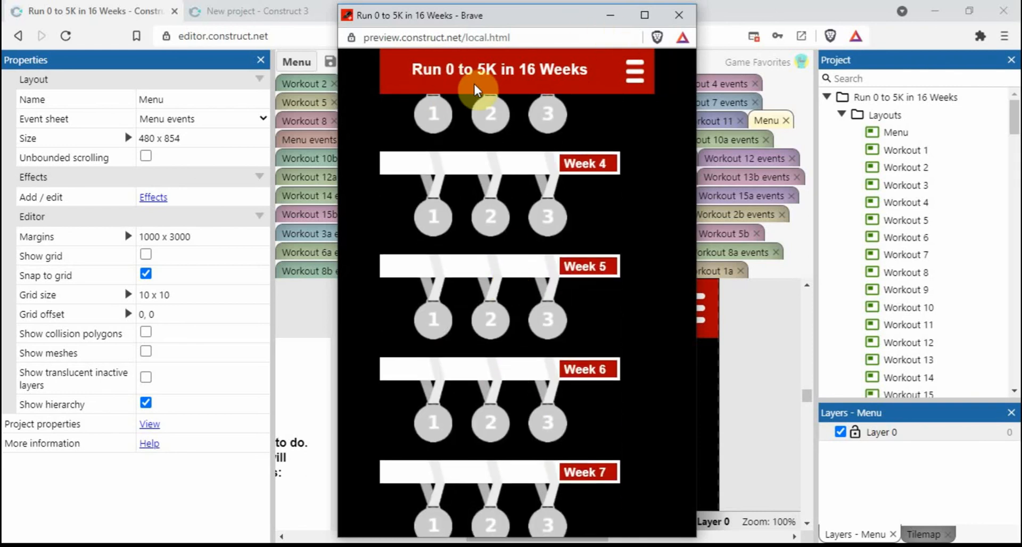
mouse_move(641, 89)
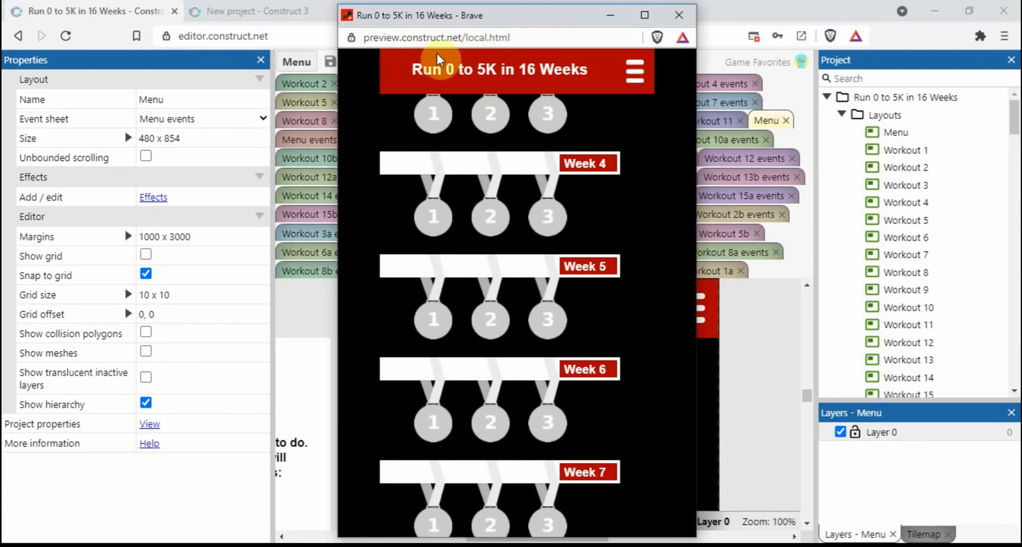
mouse_move(583, 96)
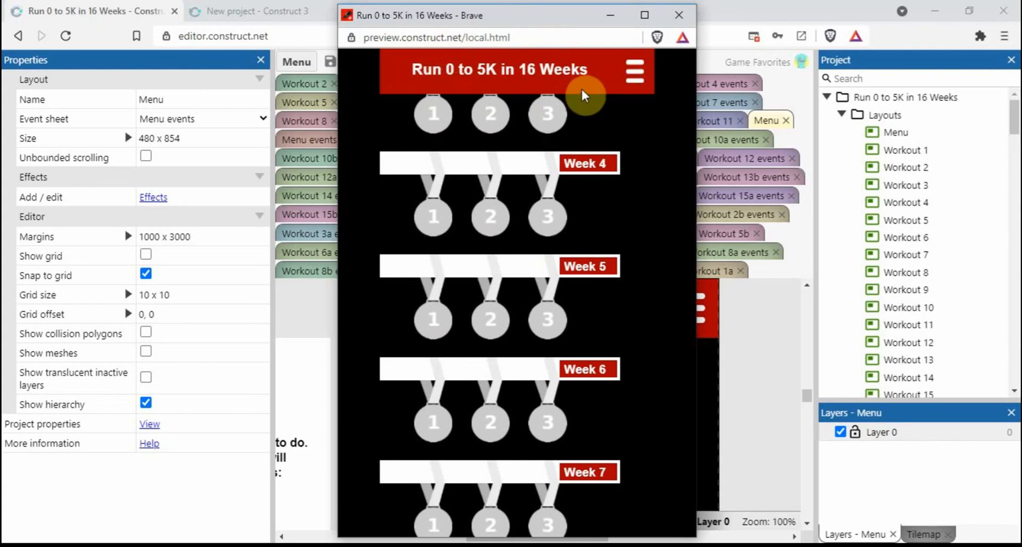
mouse_move(401, 88)
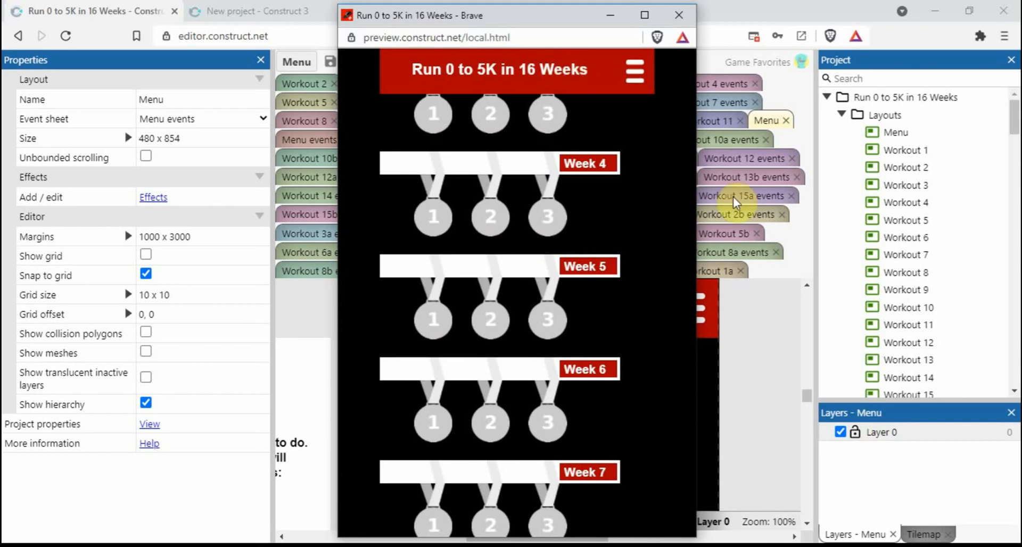
mouse_move(880, 460)
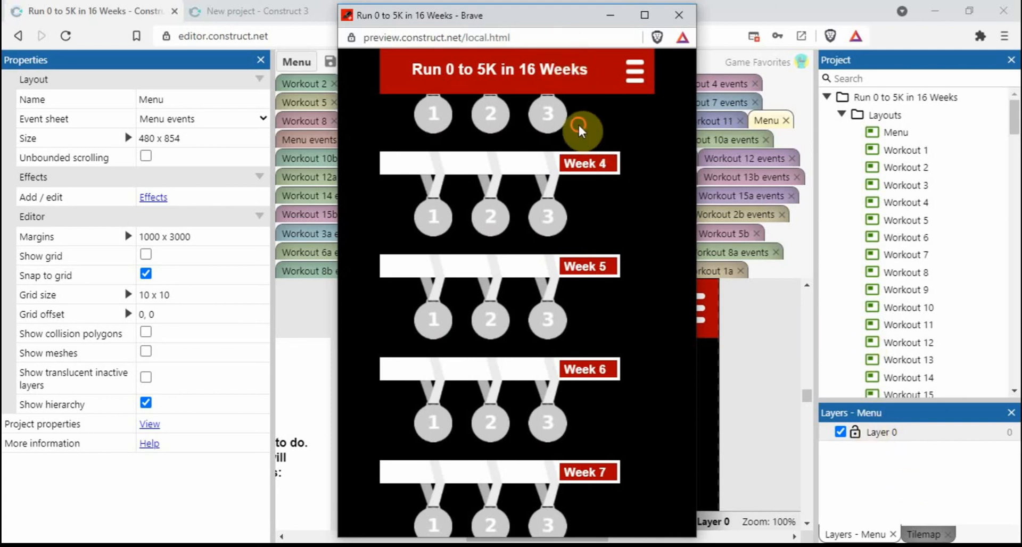
scroll("up", 3)
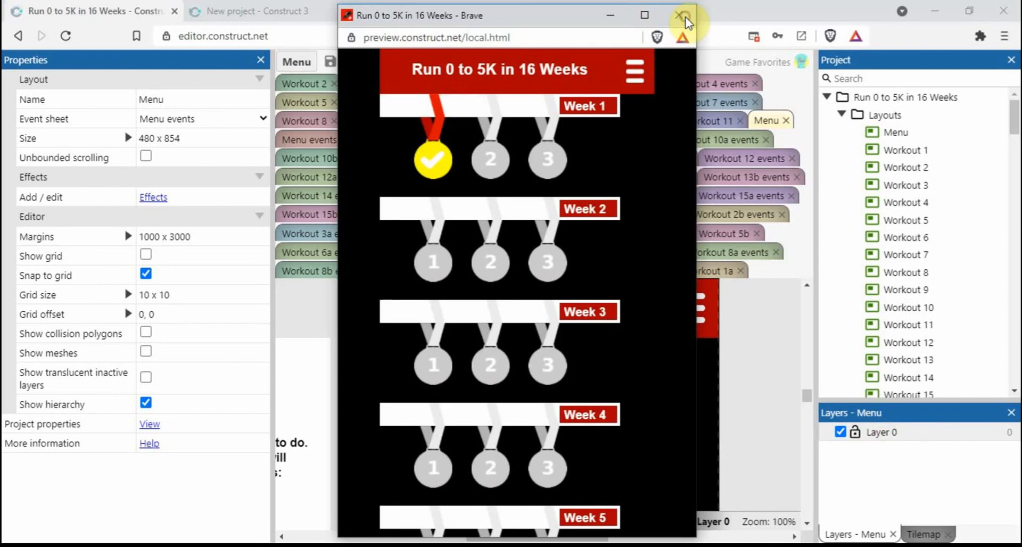
left_click(681, 15)
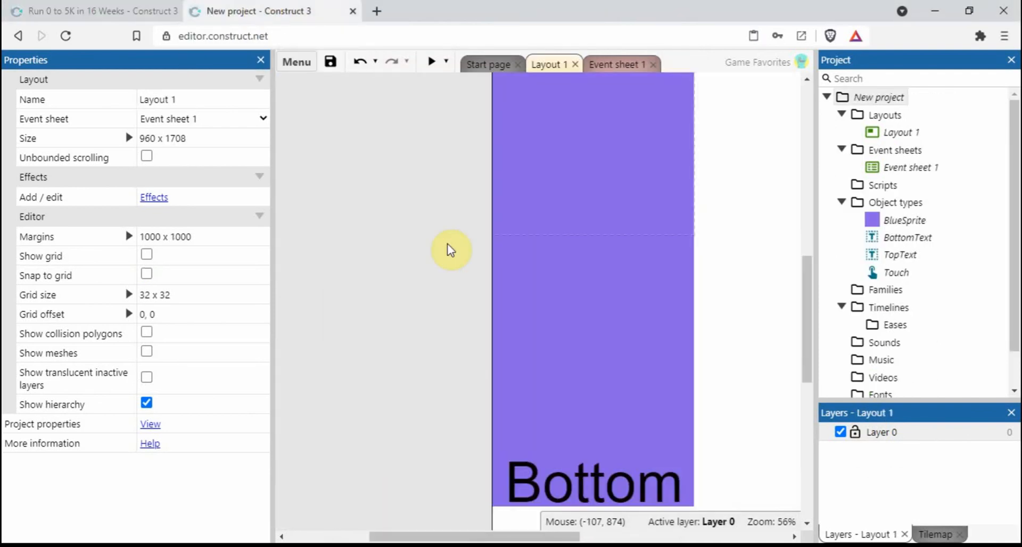
mouse_move(576, 133)
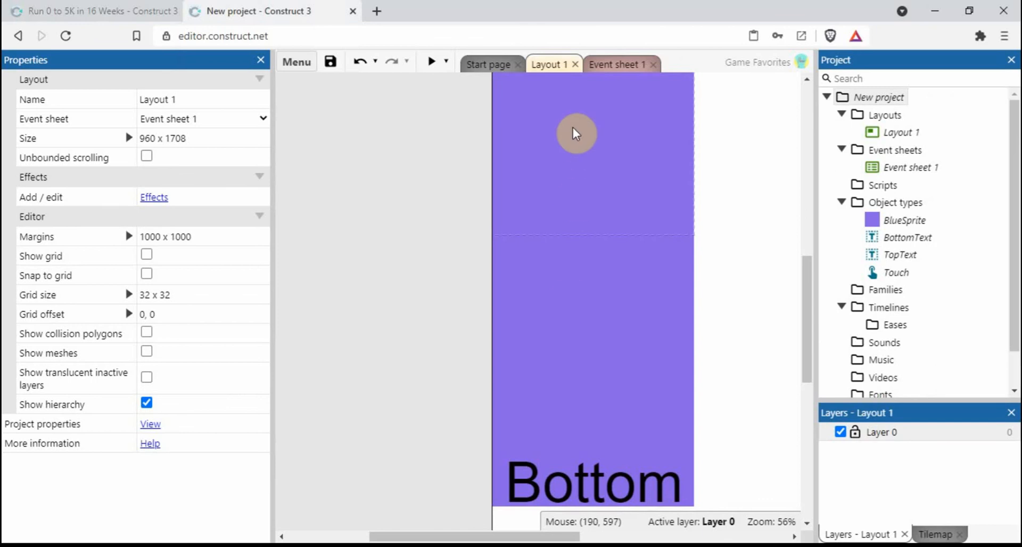
mouse_move(613, 221)
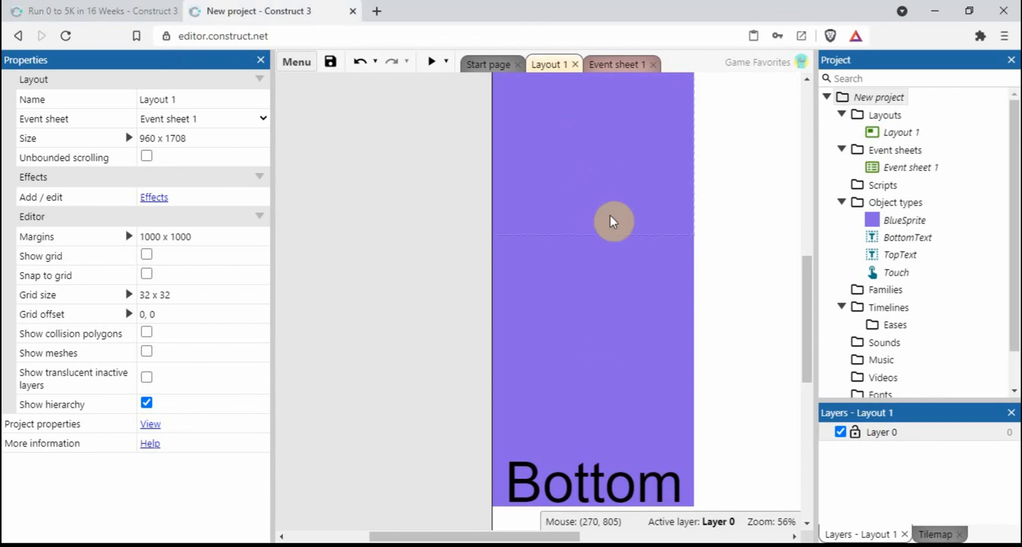
Check BlueSprite's DragDrop axes are Vertical only, then show Event sheet 1 with its clamp events
left_click(613, 221)
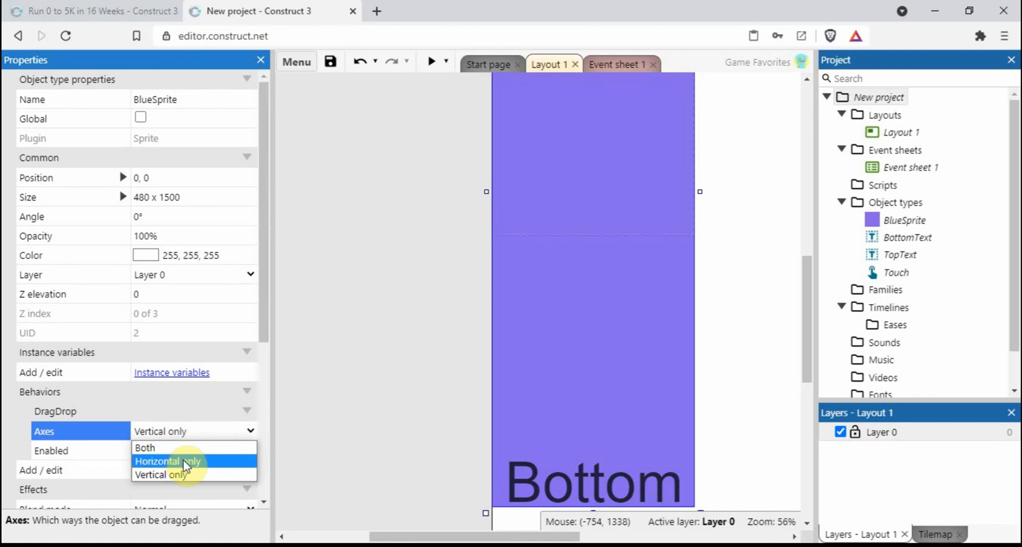
left_click(425, 261)
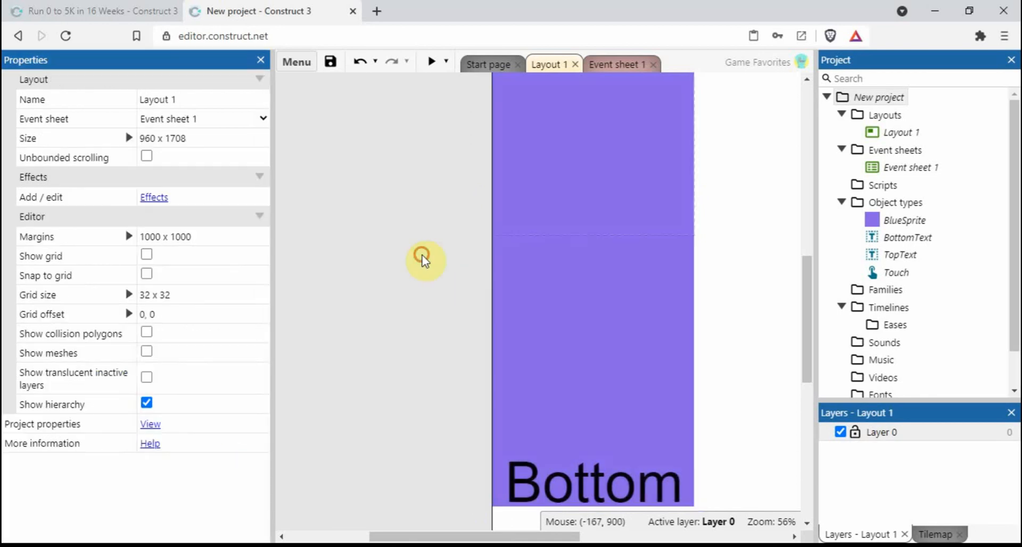
mouse_move(625, 237)
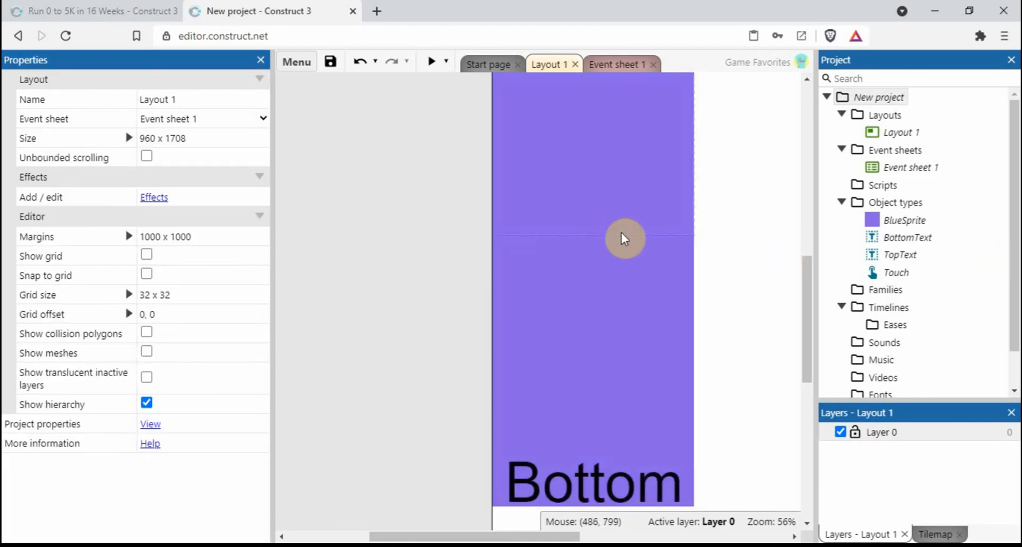
mouse_move(896, 202)
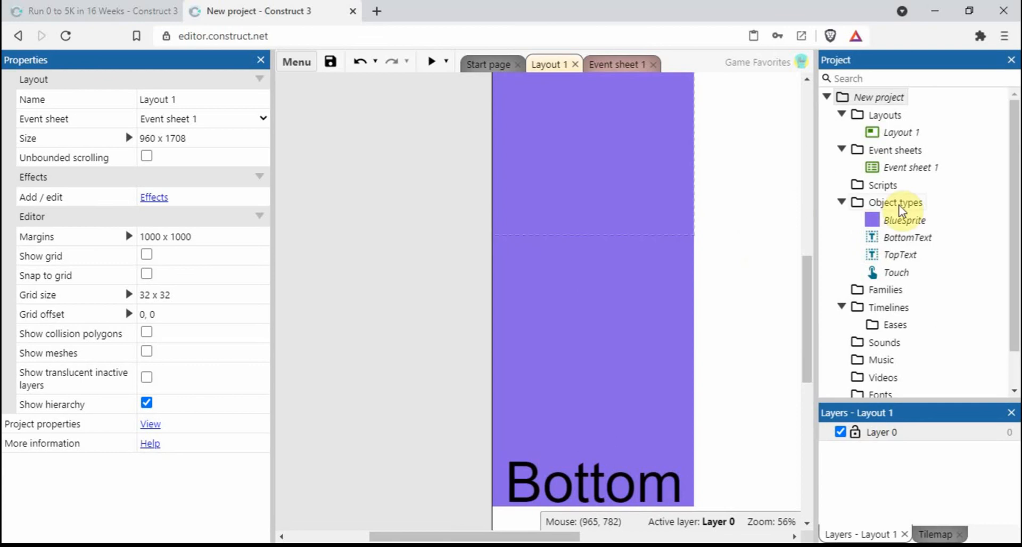
left_click(617, 64)
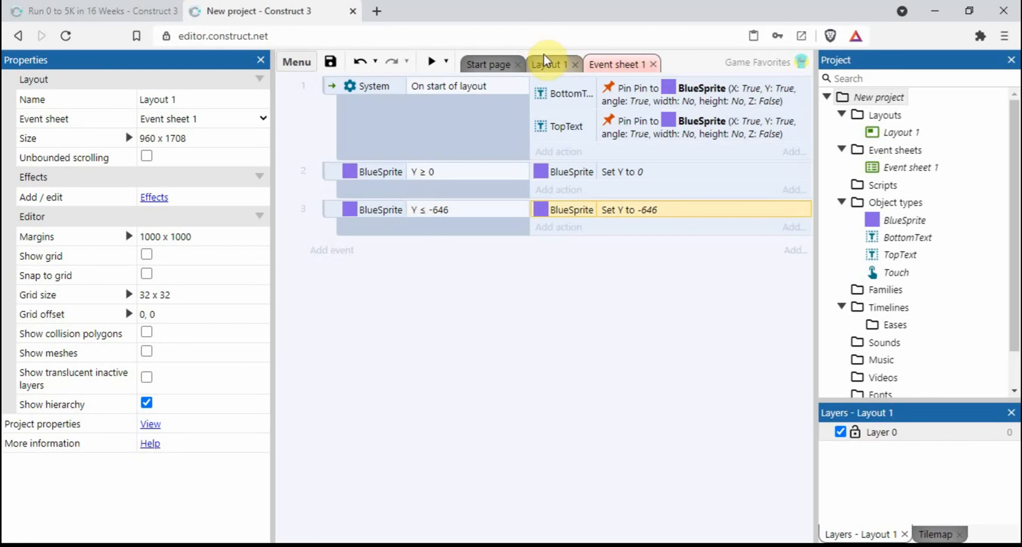
Show Layout 1 again and scroll from the Bottom text back up to the Top text
left_click(549, 65)
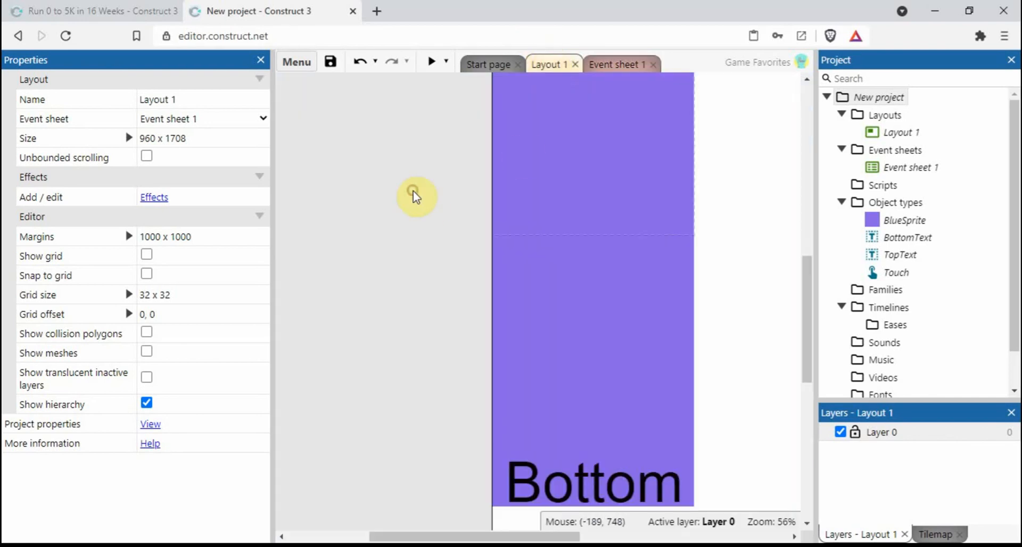
mouse_move(806, 267)
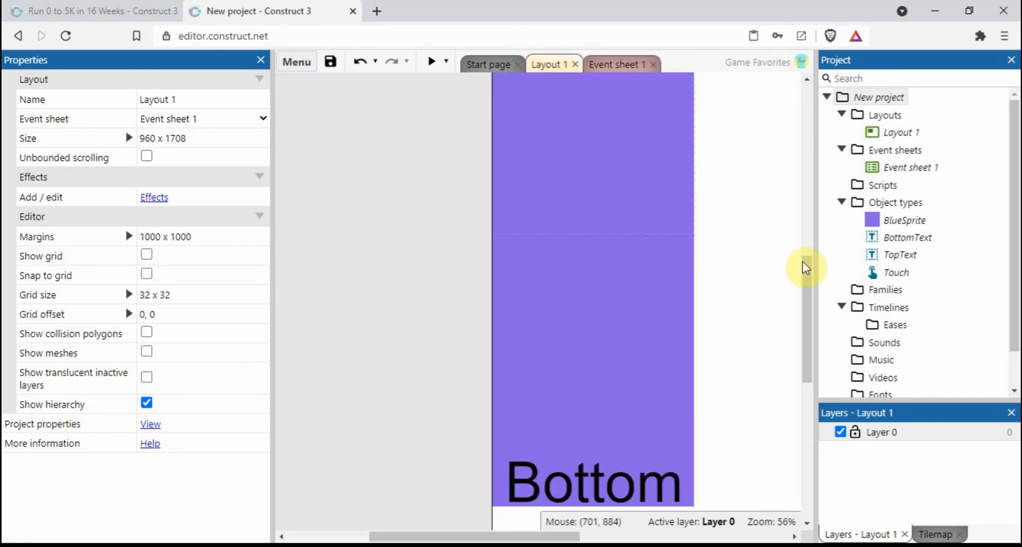
scroll("down", 3)
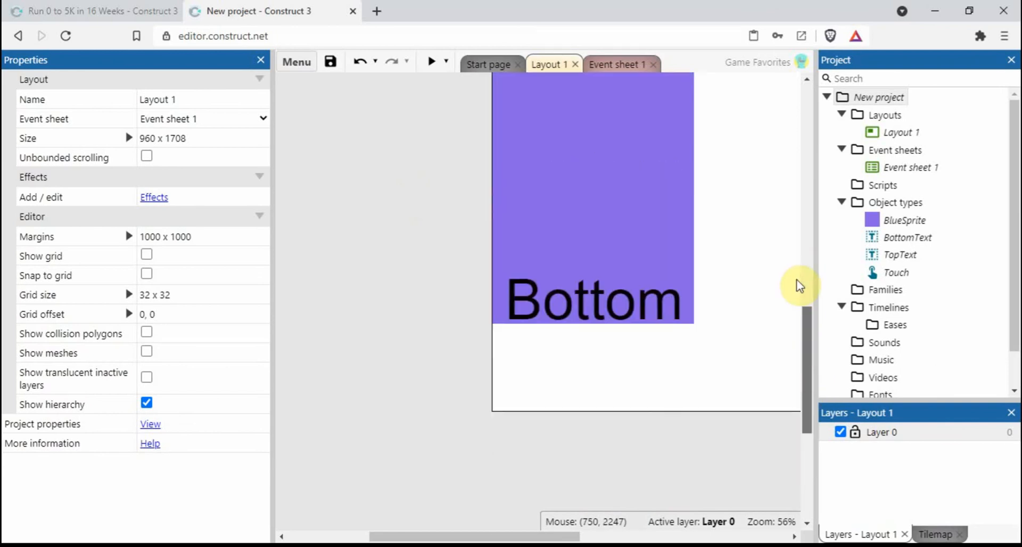
scroll("up", 3)
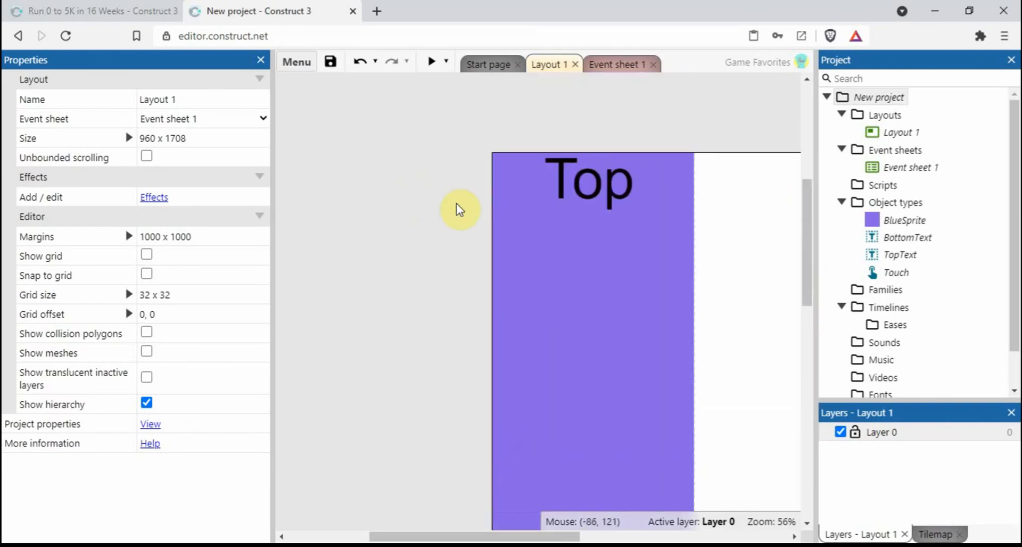